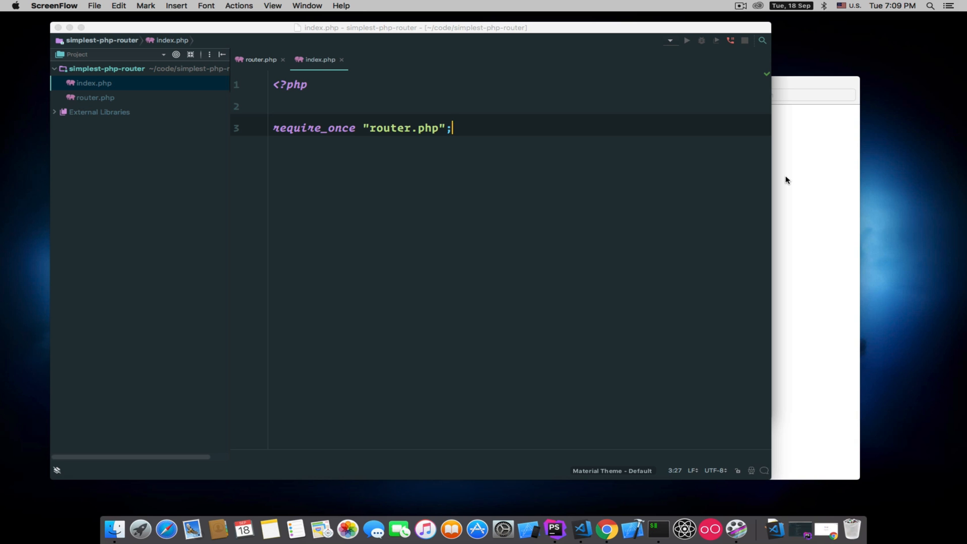
pyautogui.moveTo(169, 7)
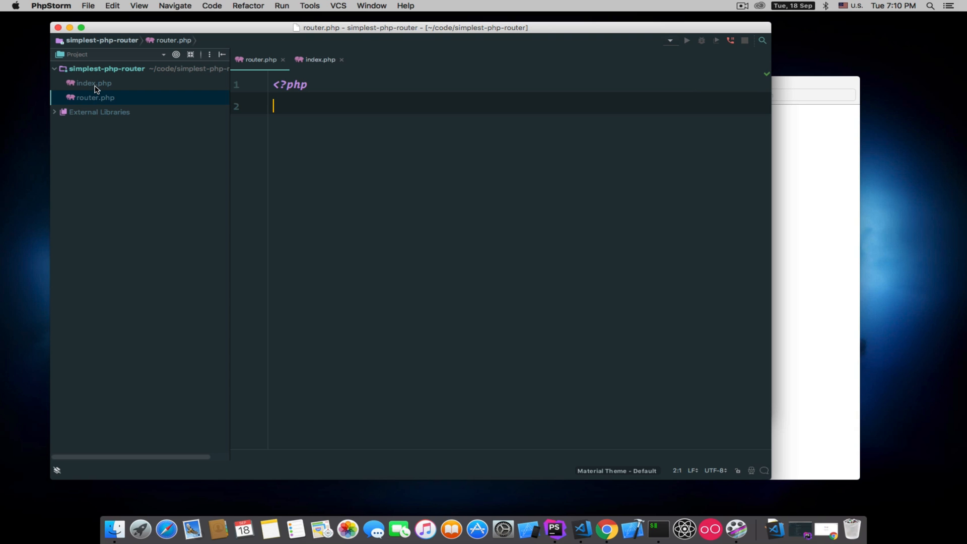
# - In router.php, declare function route($action, $callback) with an empty body
pyautogui.click(94, 83)
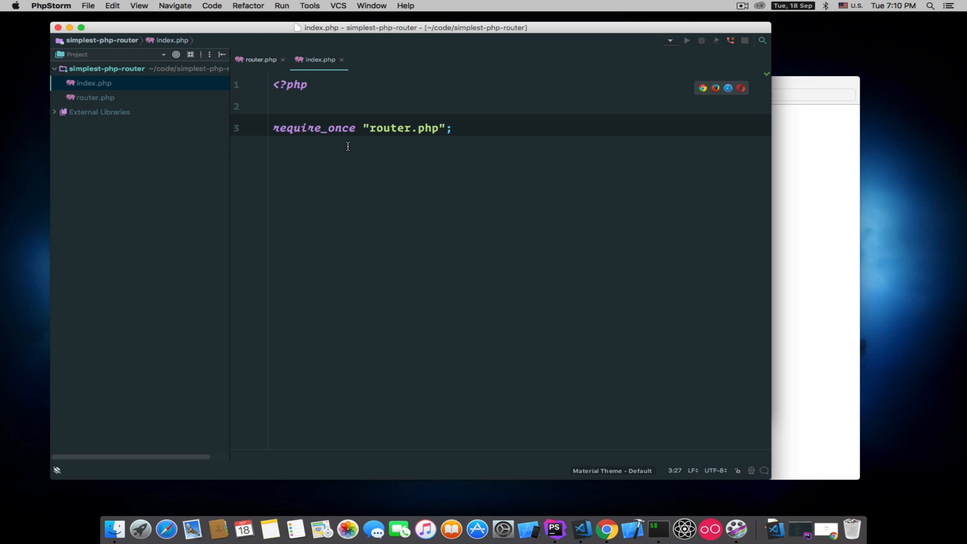
pyautogui.moveTo(464, 133)
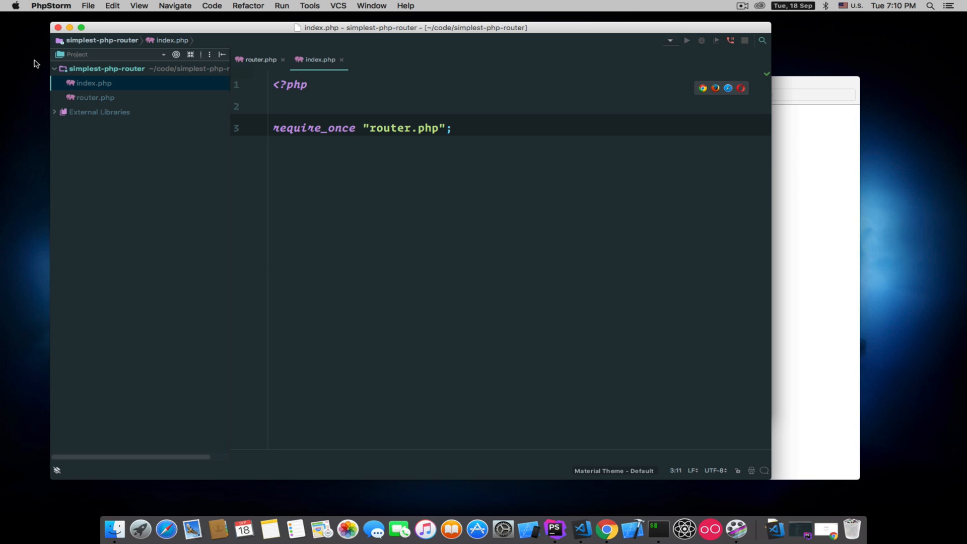
pyautogui.click(95, 98)
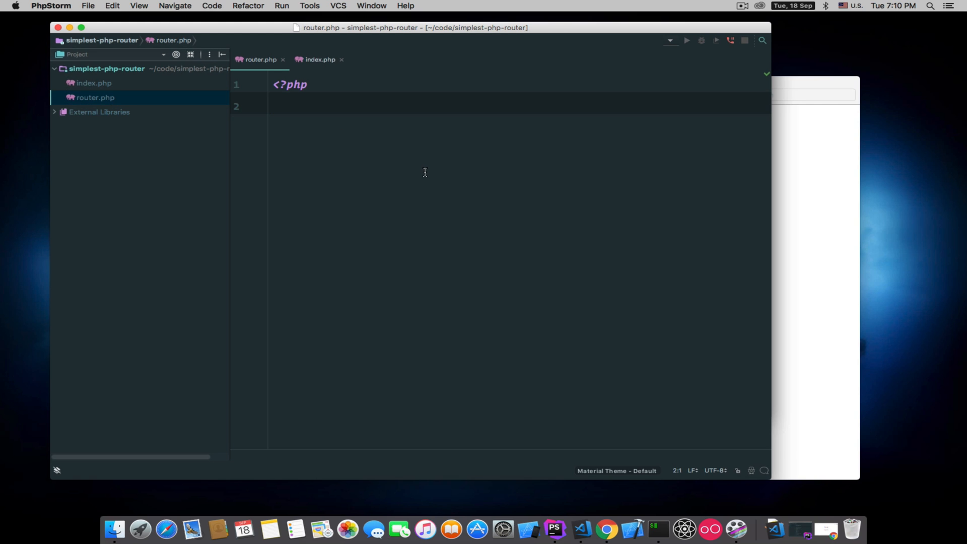
pyautogui.press('enter')
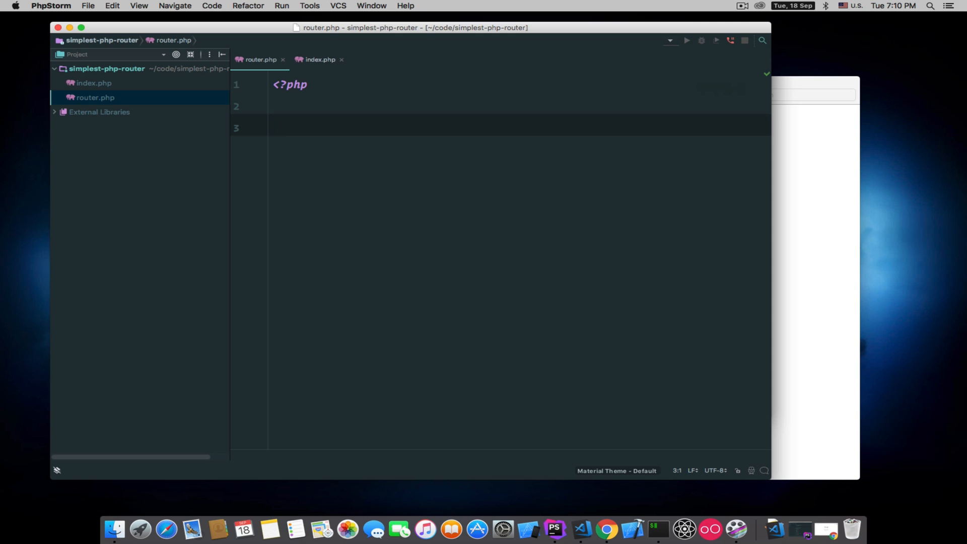
pyautogui.write('f')
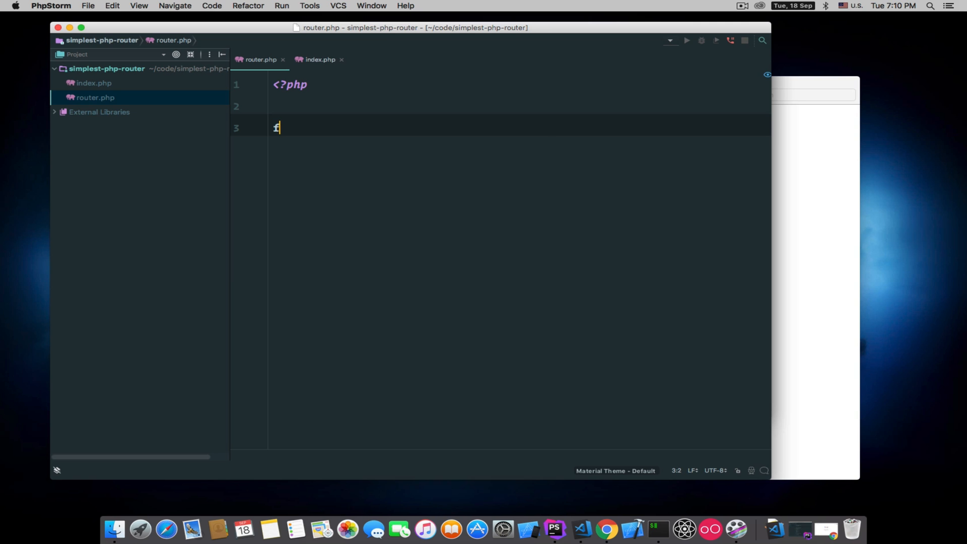
pyautogui.write('unction')
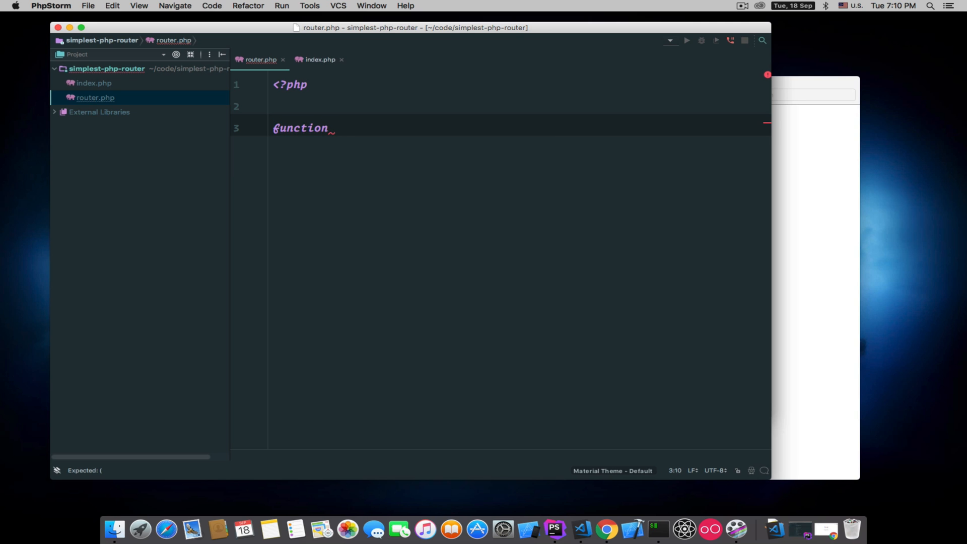
pyautogui.write('route()')
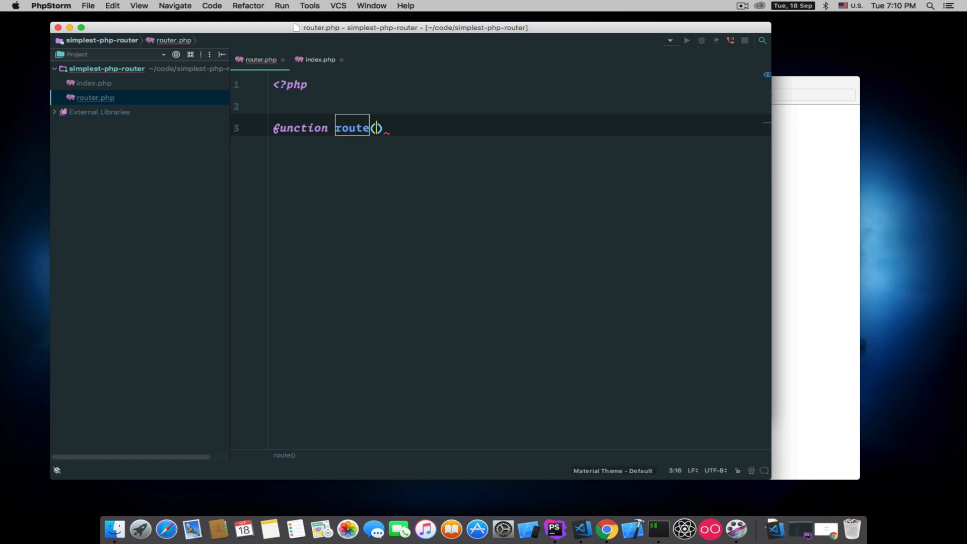
pyautogui.write('$action,')
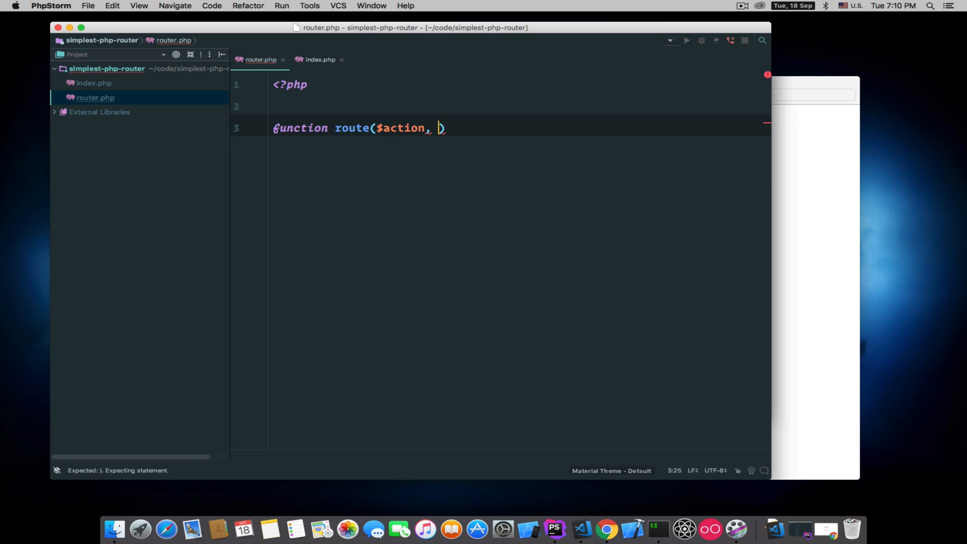
pyautogui.write('$ca')
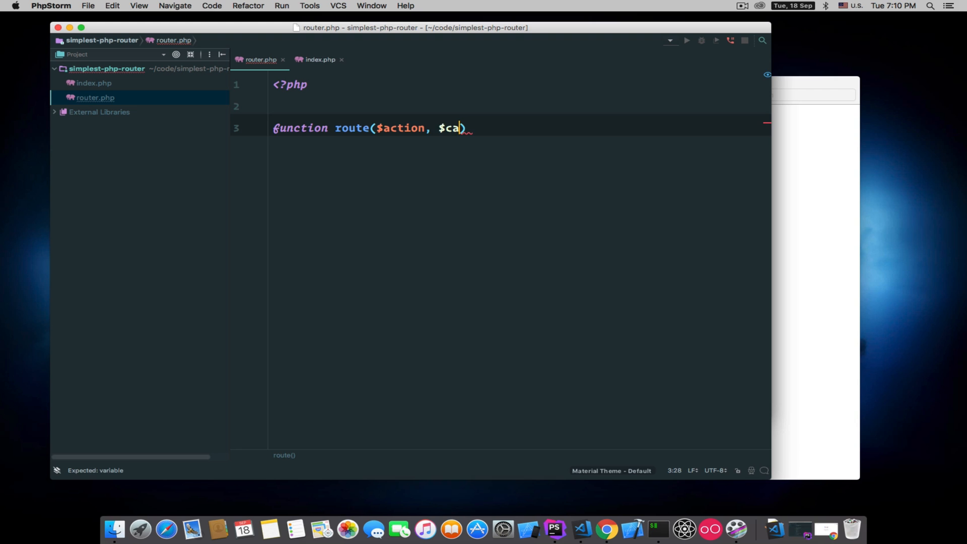
pyautogui.write('llback)')
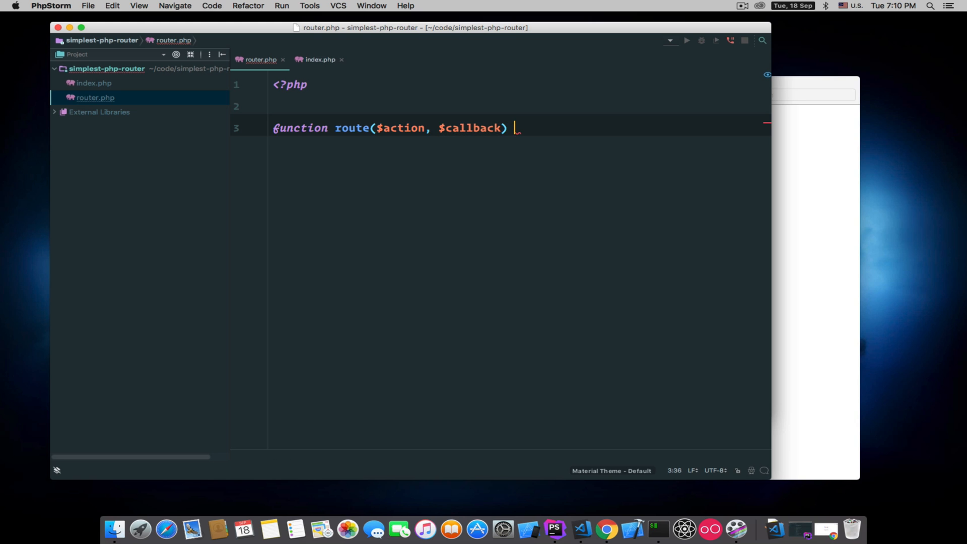
pyautogui.write('{}')
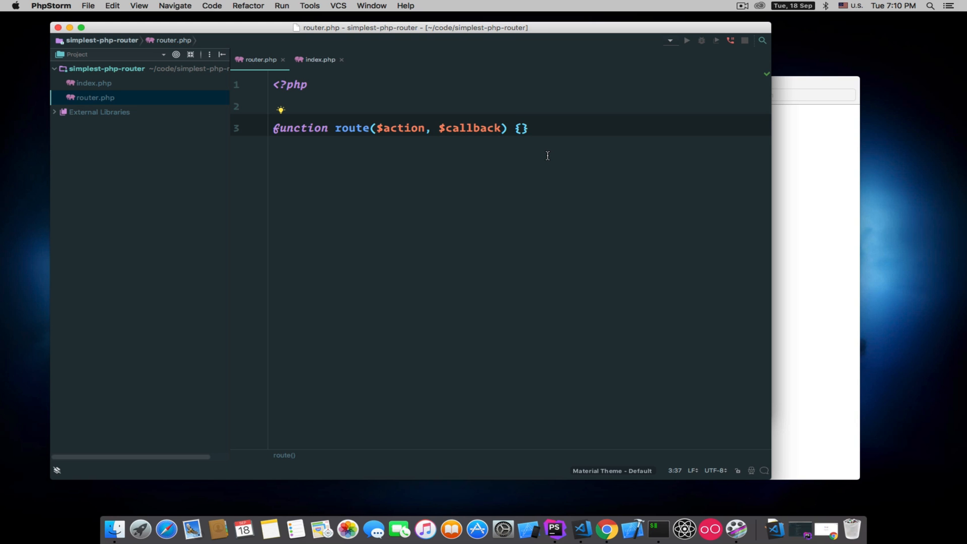
pyautogui.press('Return')
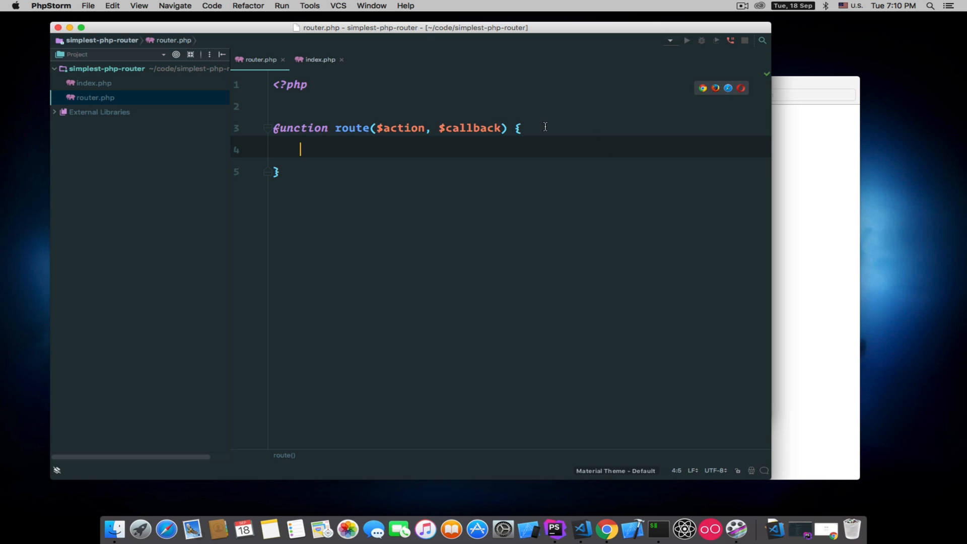
# - Below it, begin a function dispatch($action) with its opening brace
pyautogui.doubleClick(400, 128)
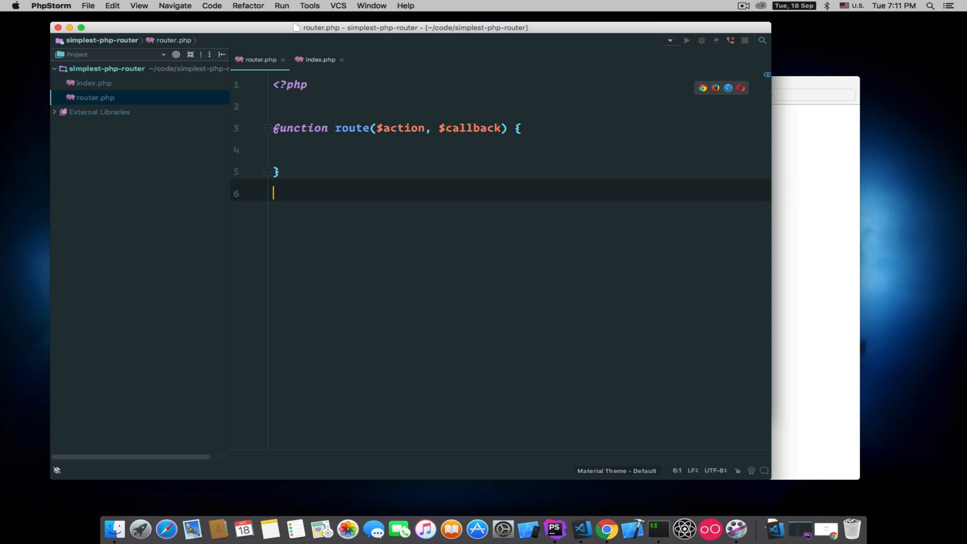
pyautogui.write('function')
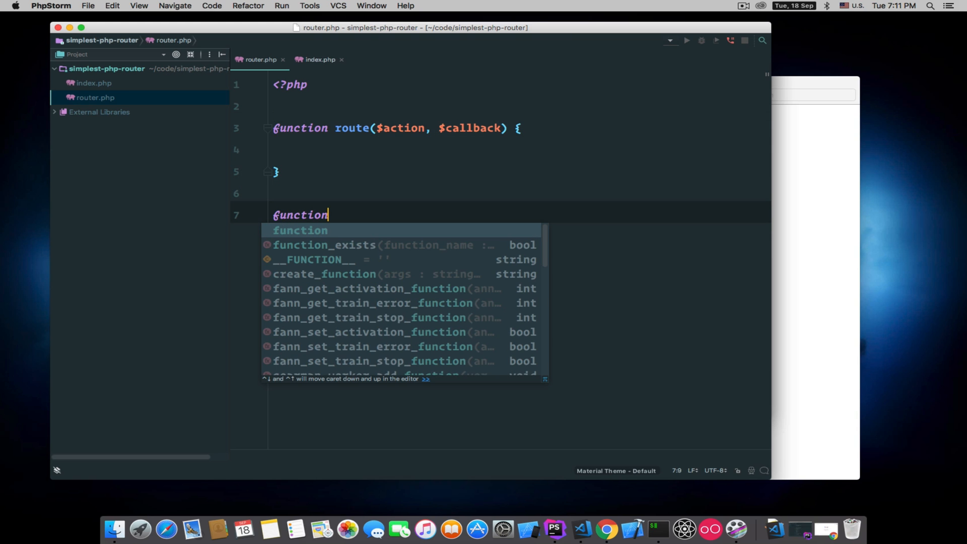
pyautogui.write('dispa')
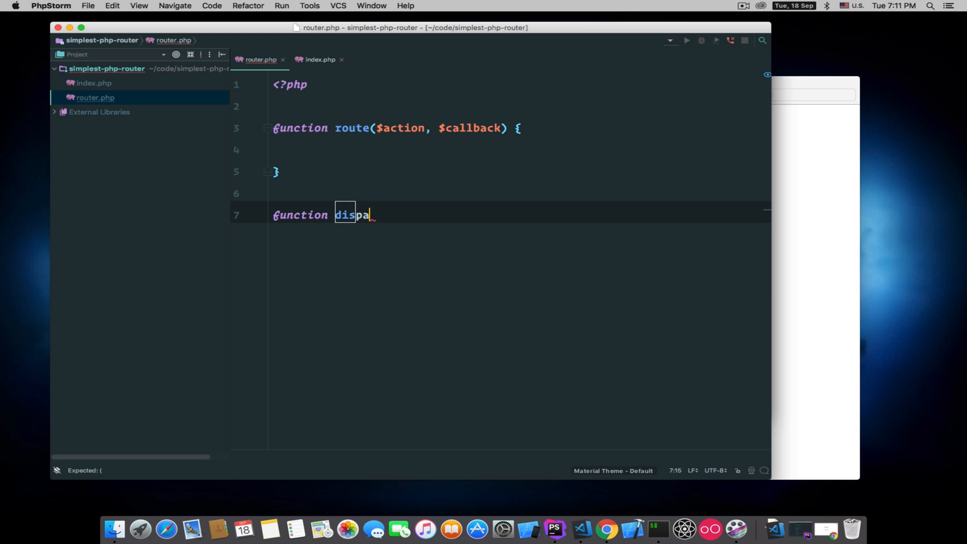
pyautogui.write('tch($a')
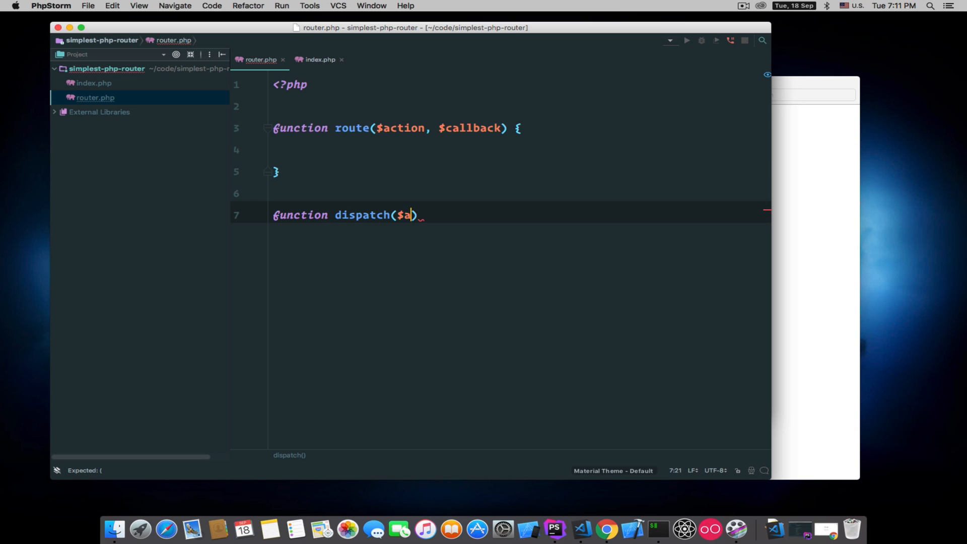
pyautogui.write('ction')
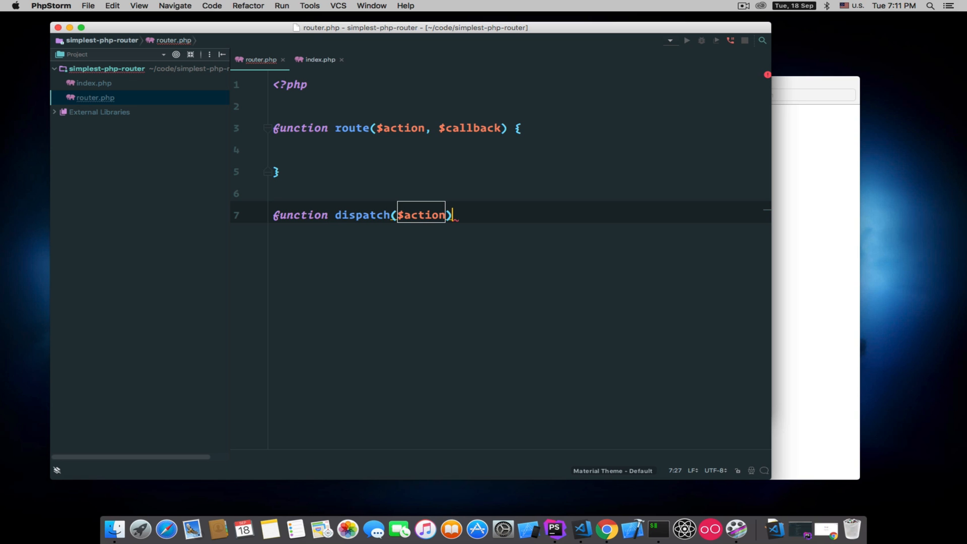
pyautogui.write('{')
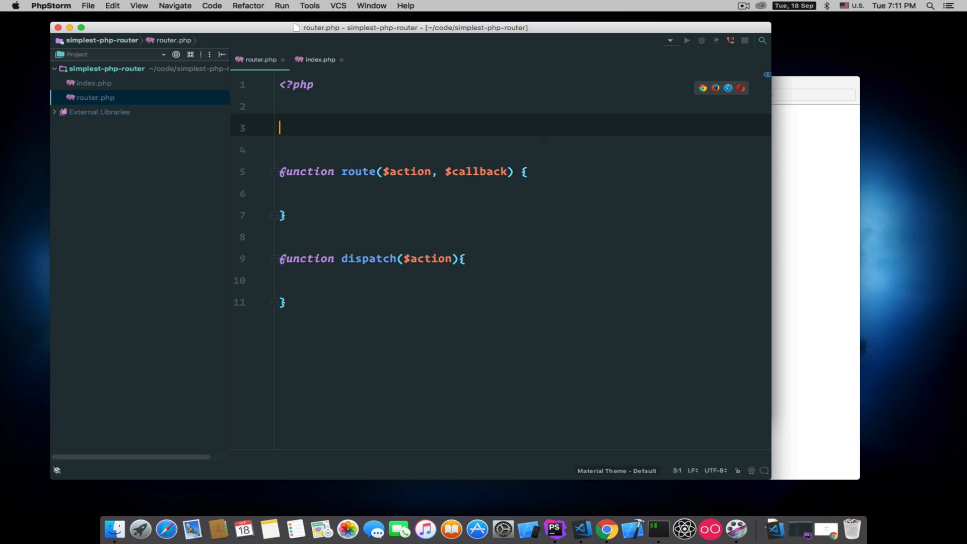
# - Declare a top-level $routes array in router.php above the functions
pyautogui.write('$route')
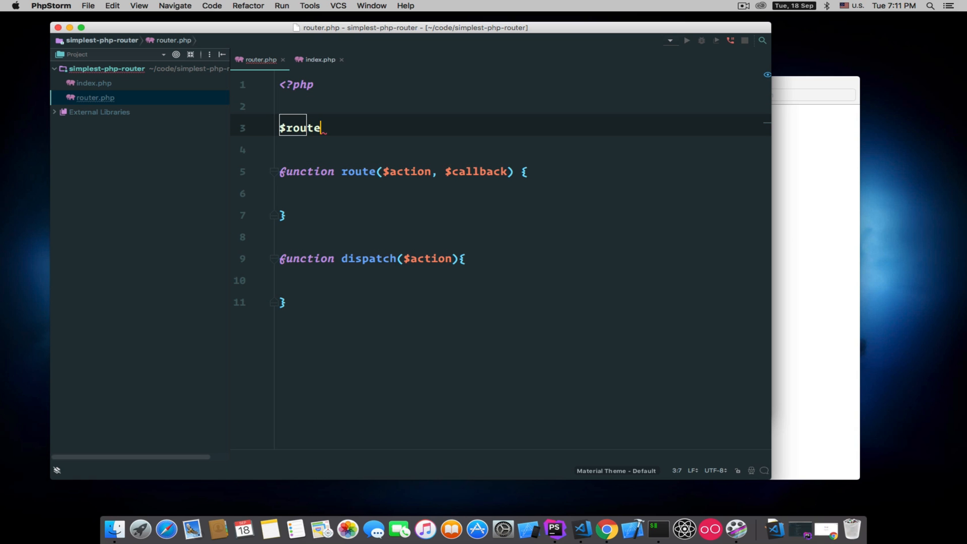
pyautogui.write('s = [];')
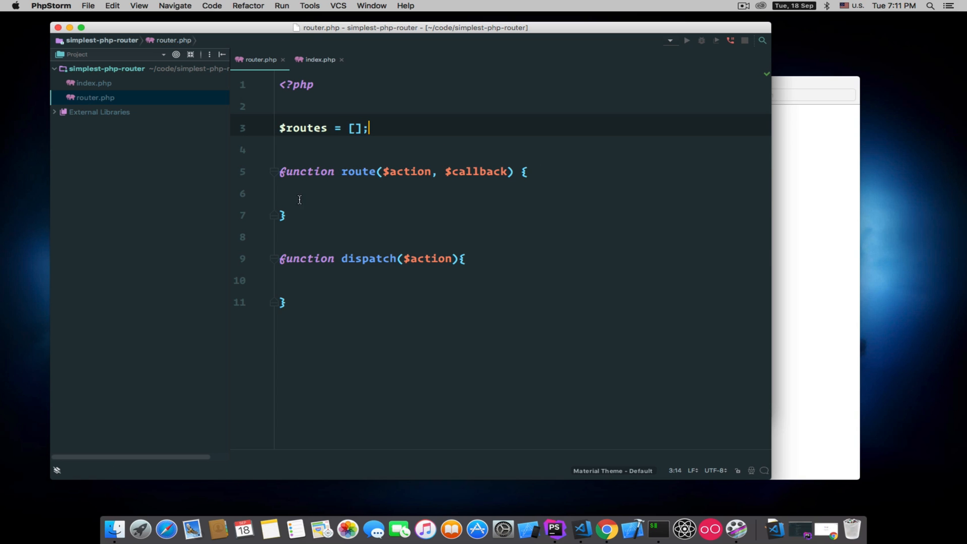
pyautogui.click(306, 194)
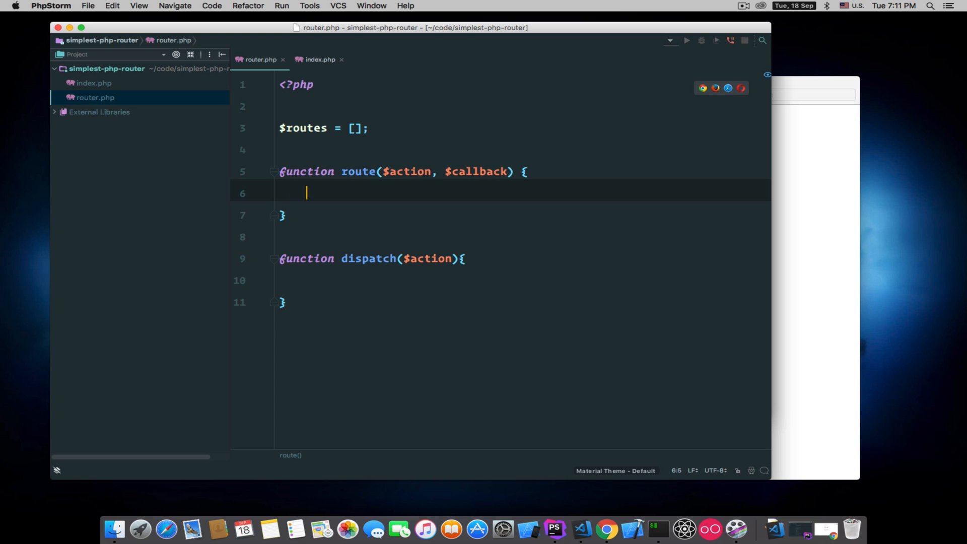
pyautogui.press('enter')
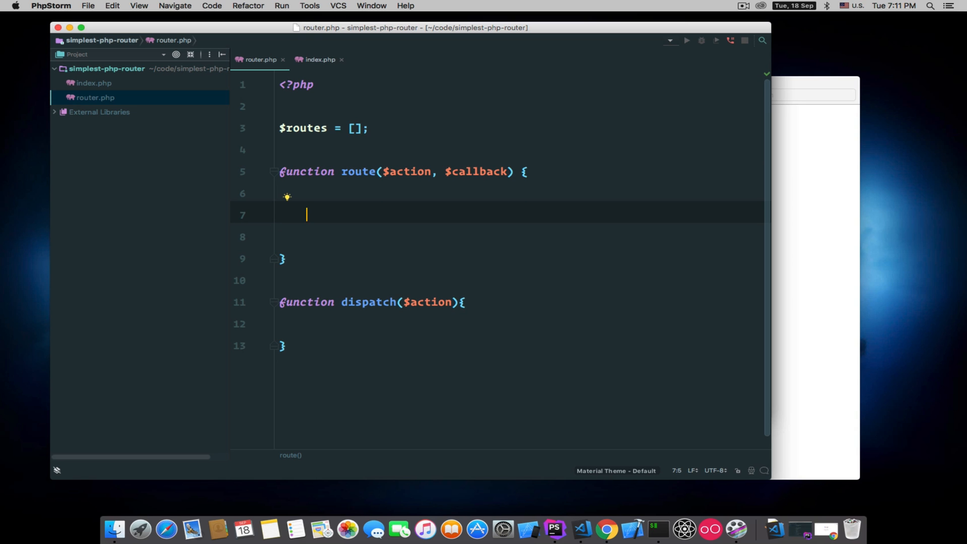
# - Inside route(), import global $routes and store $callback under $routes[ $action ]
pyautogui.write('$')
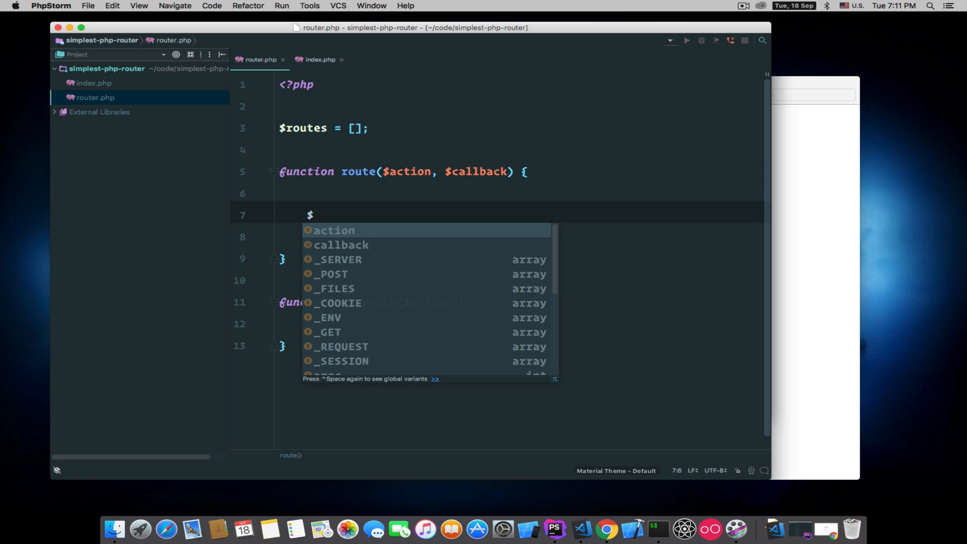
pyautogui.write('global')
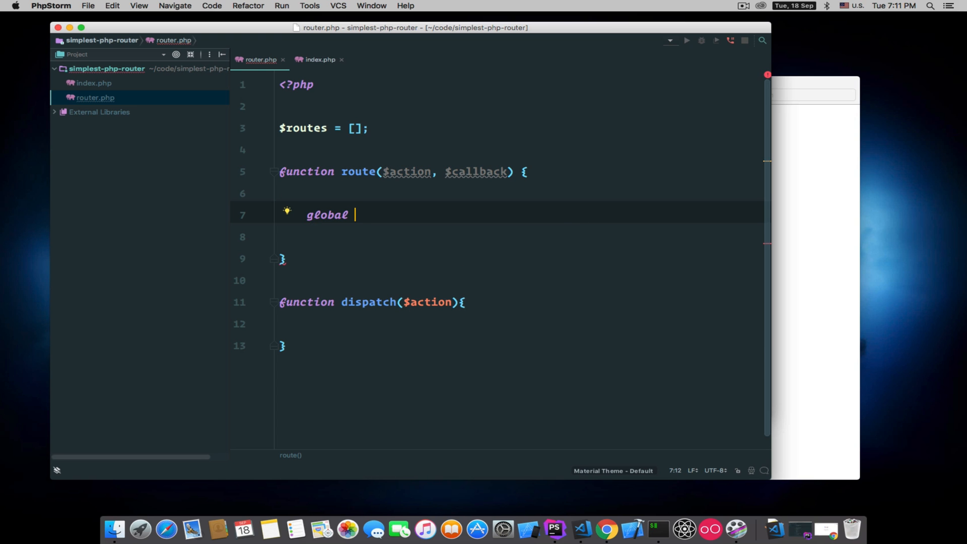
pyautogui.write('$routes;')
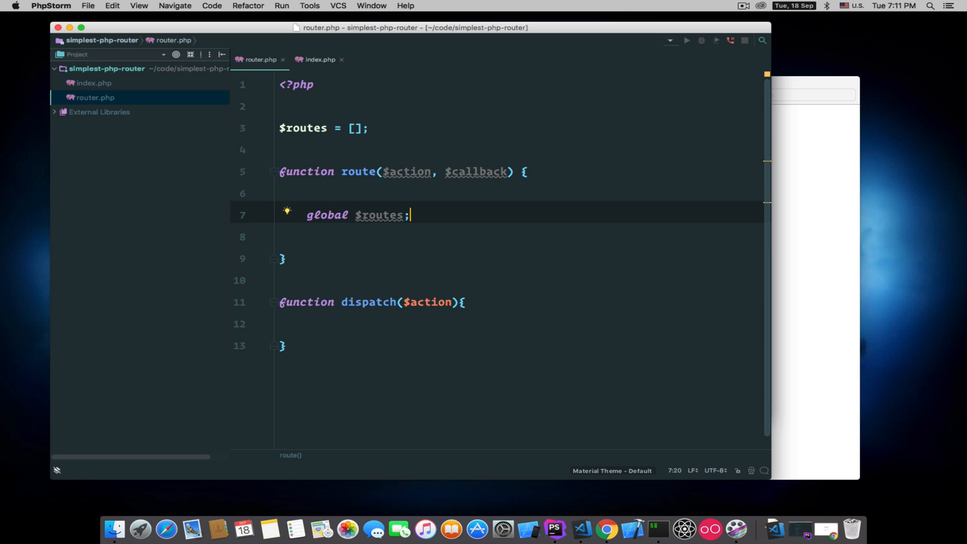
pyautogui.write('$routes')
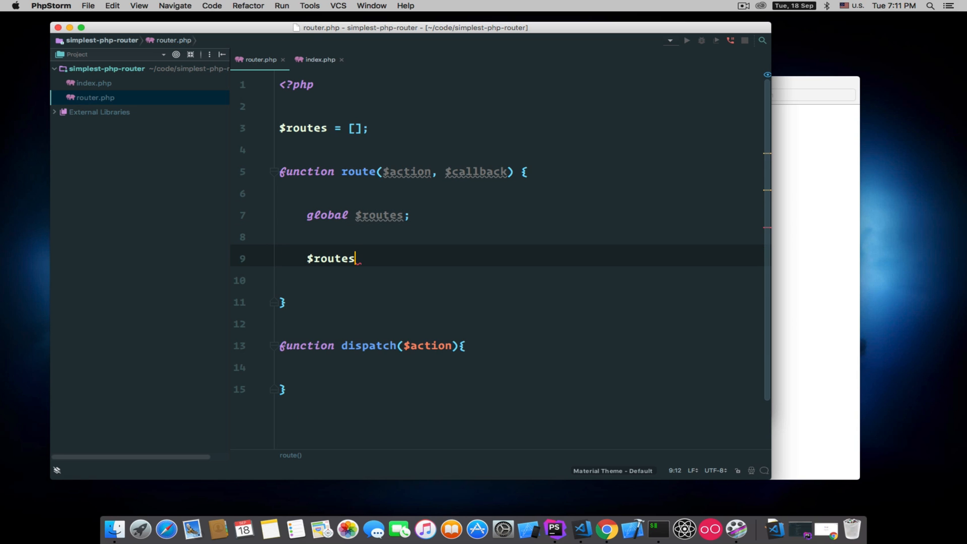
pyautogui.write('[]')
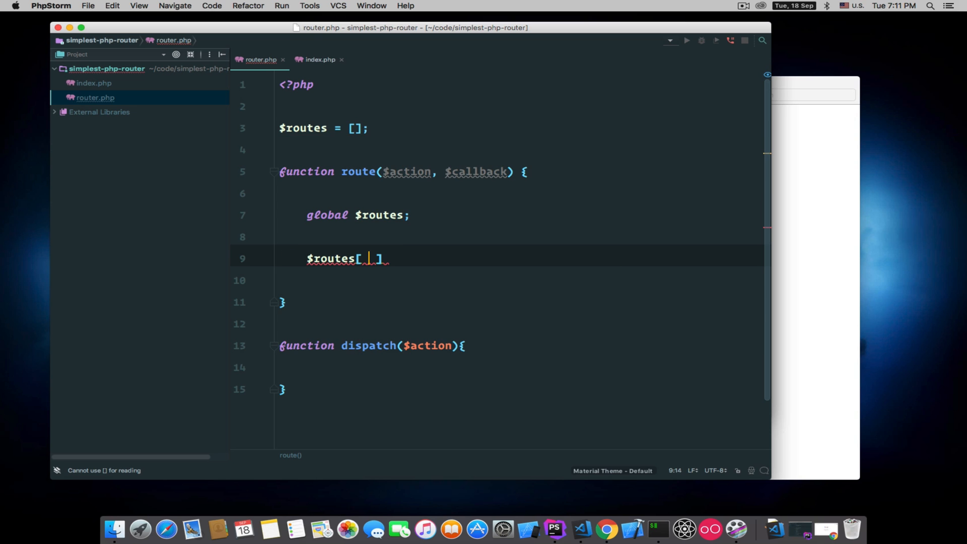
pyautogui.write('$action')
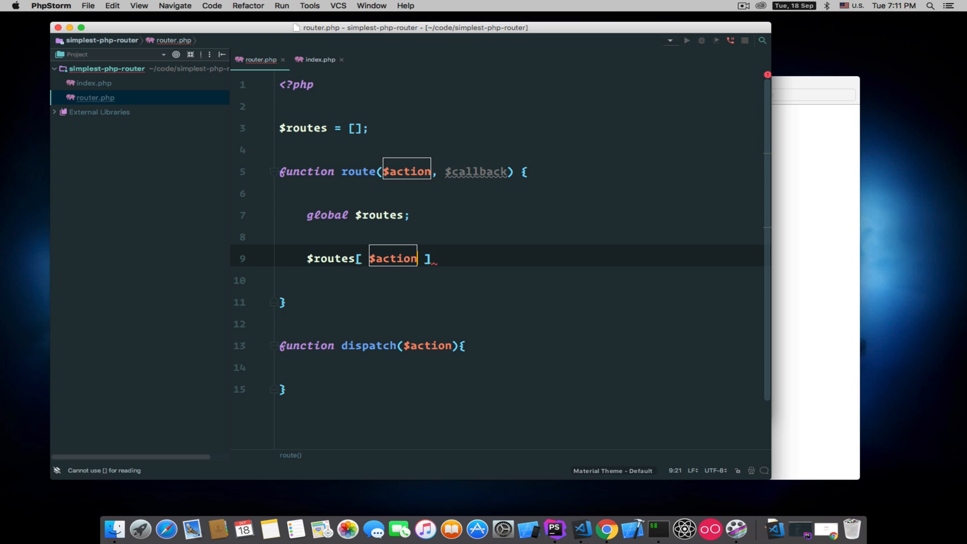
pyautogui.write('=')
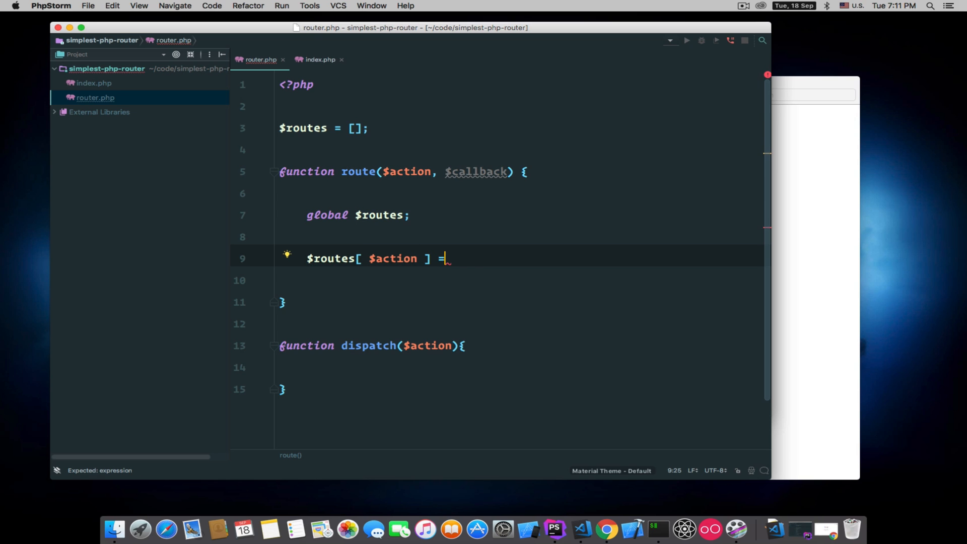
pyautogui.write('$c')
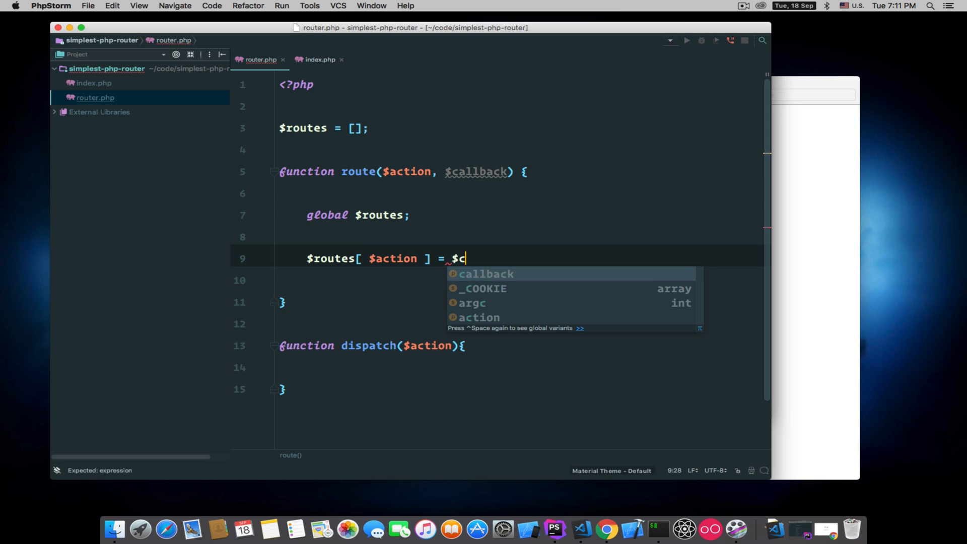
pyautogui.press('Enter')
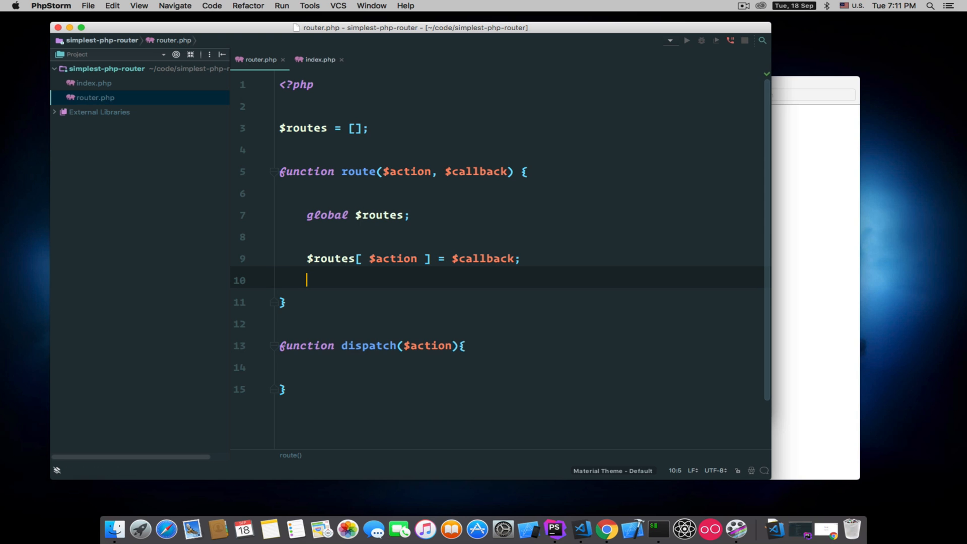
pyautogui.write('r')
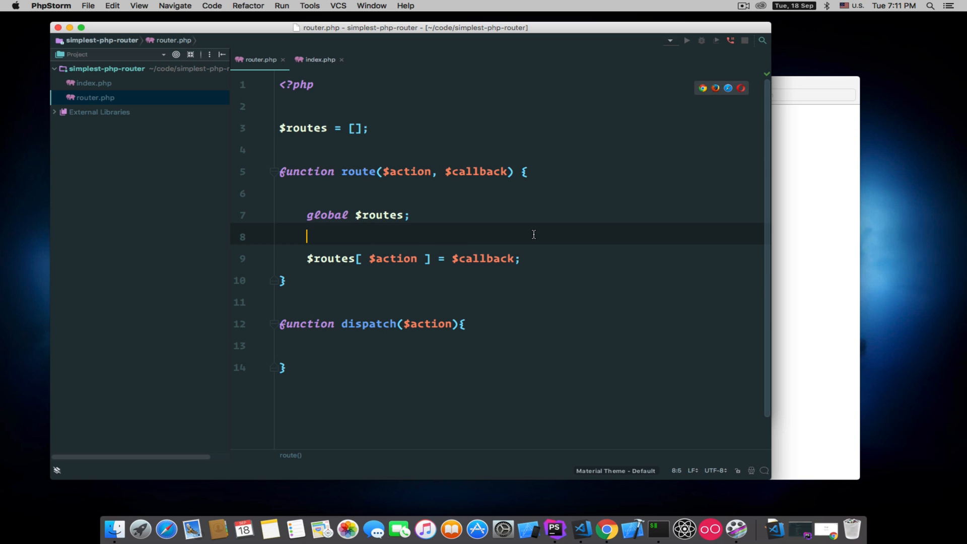
# - Insert $action = trim($action, '/'); above the $routes assignment
pyautogui.press('enter')
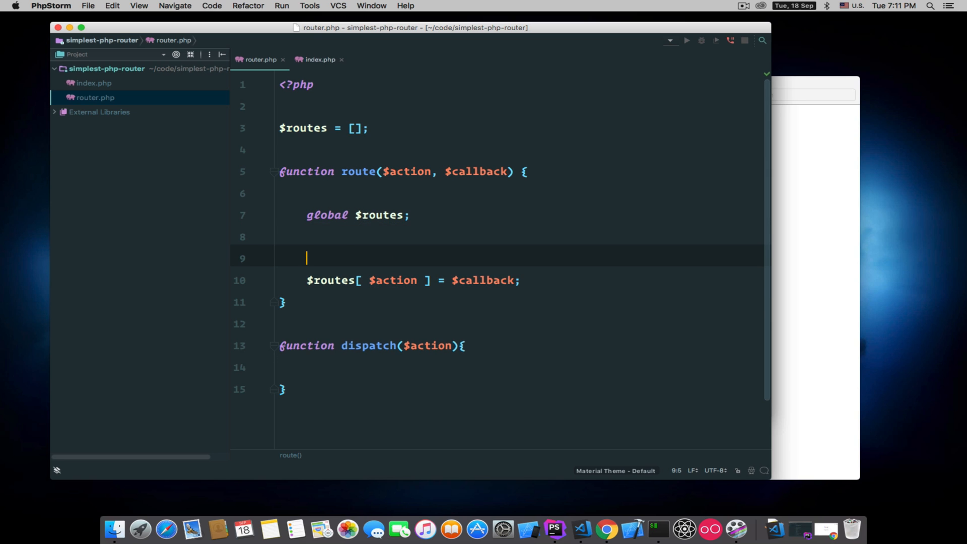
pyautogui.press('enter')
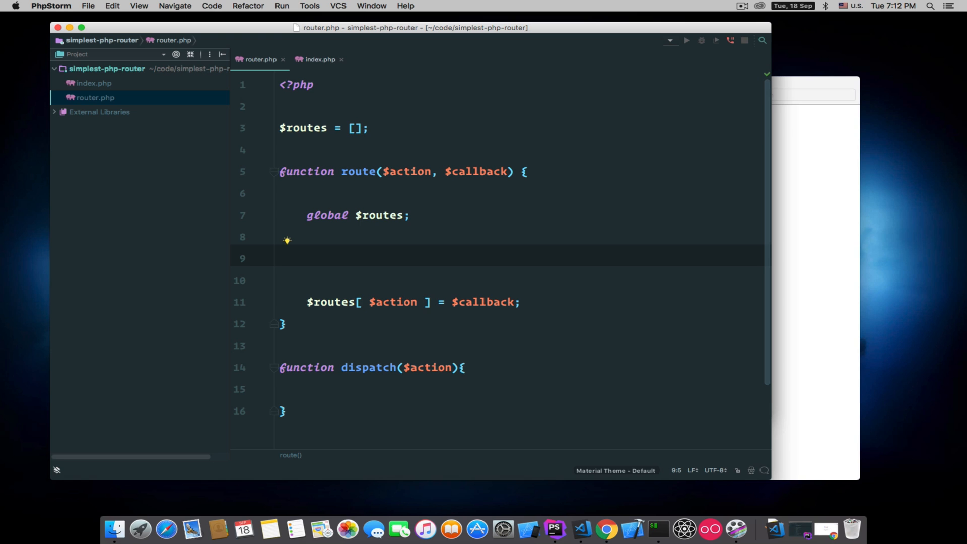
pyautogui.write('$action')
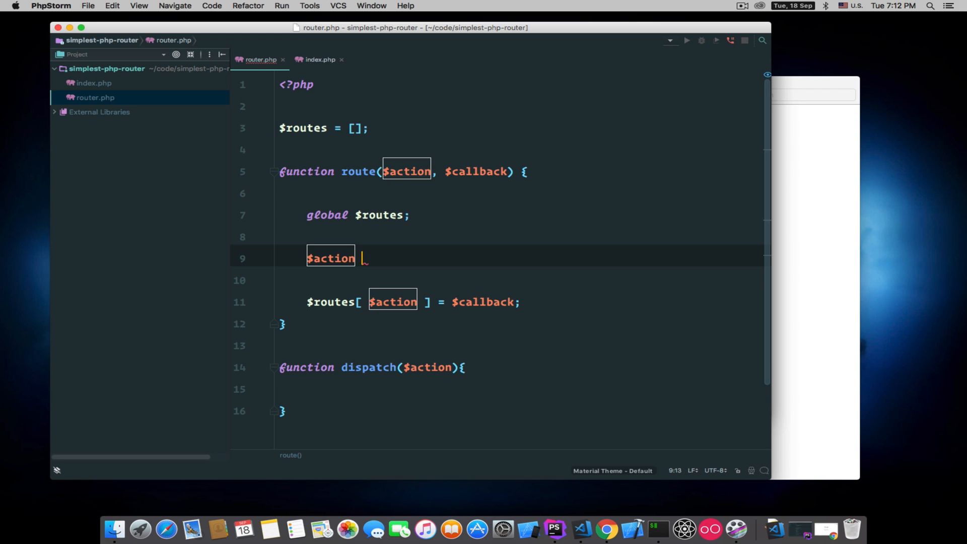
pyautogui.write('= trim(')
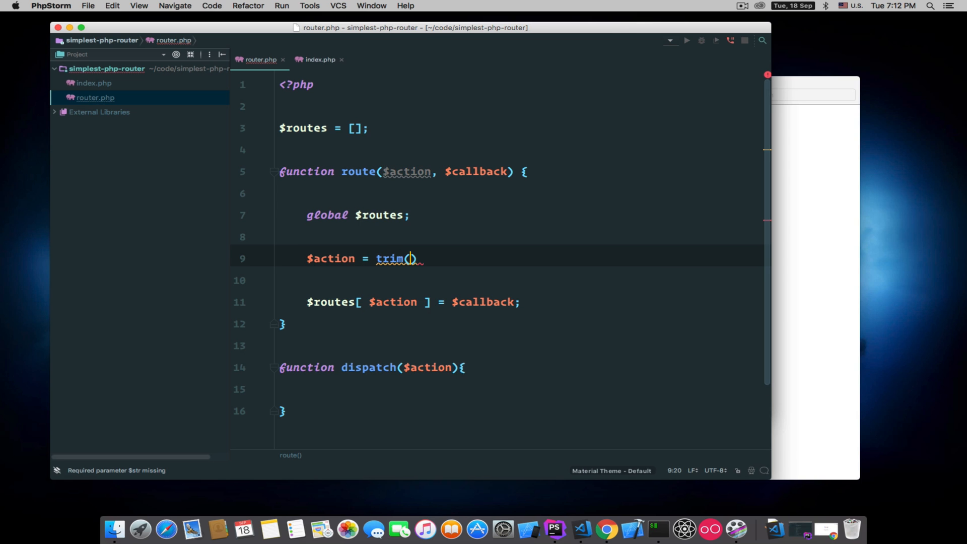
pyautogui.write('$')
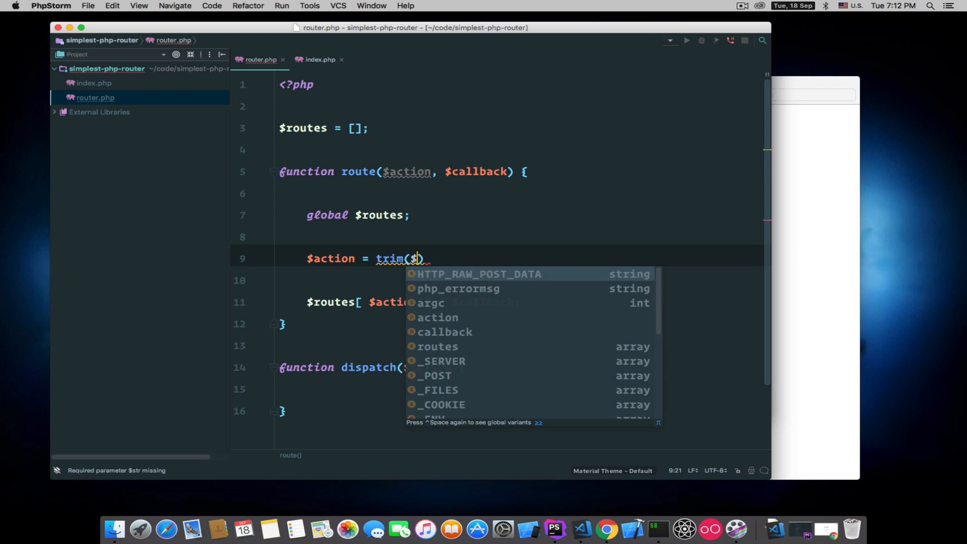
pyautogui.write('action')
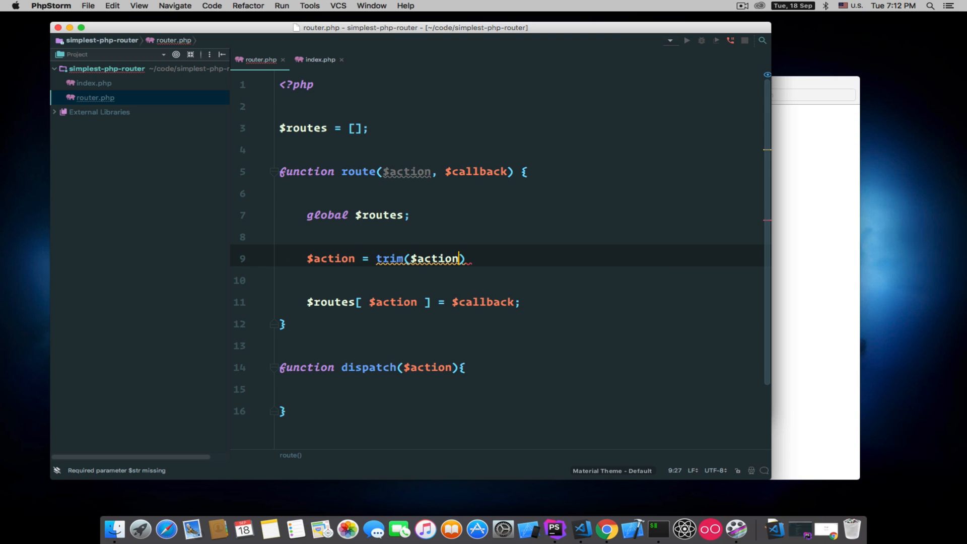
pyautogui.write(", '/'")
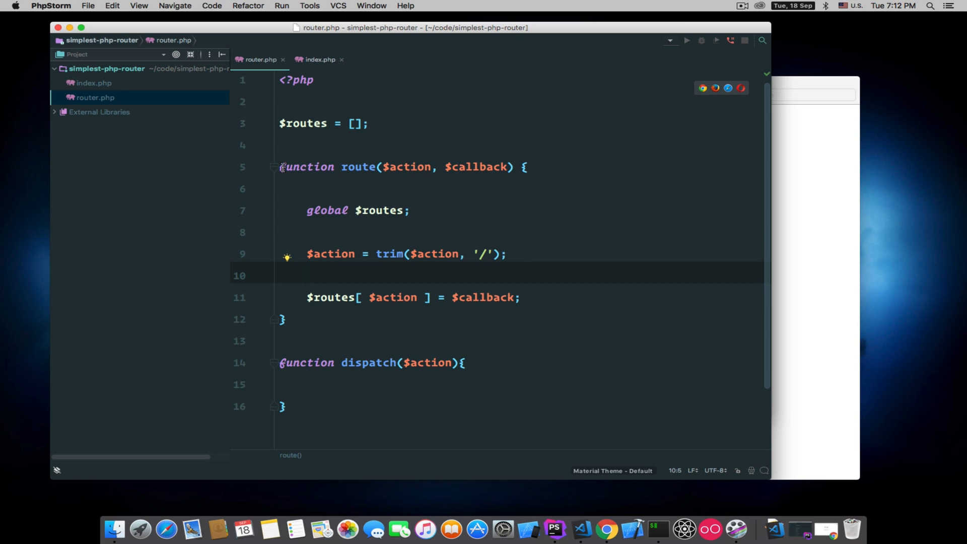
# - Give dispatch() the same $action = trim($action, '/'); line copied from route()
pyautogui.click(290, 319)
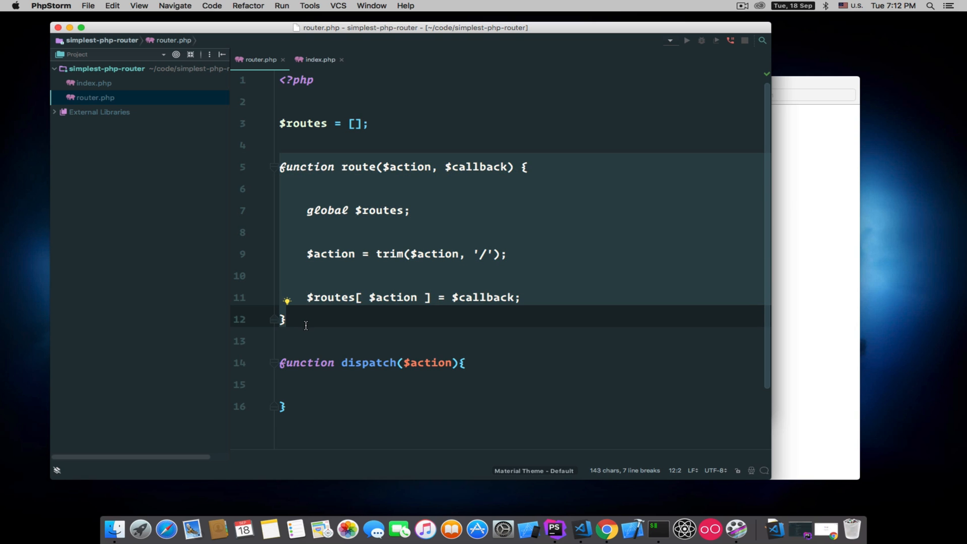
pyautogui.click(459, 383)
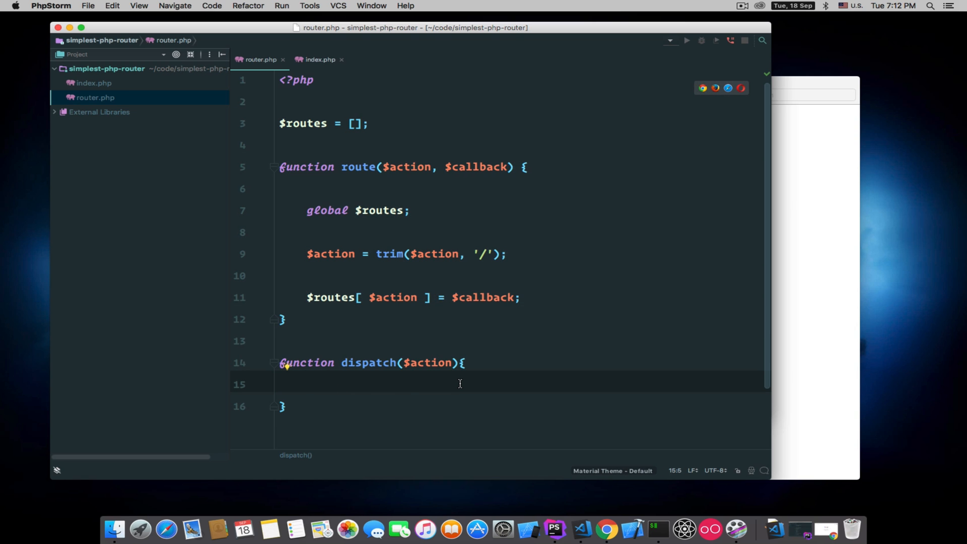
pyautogui.press('enter')
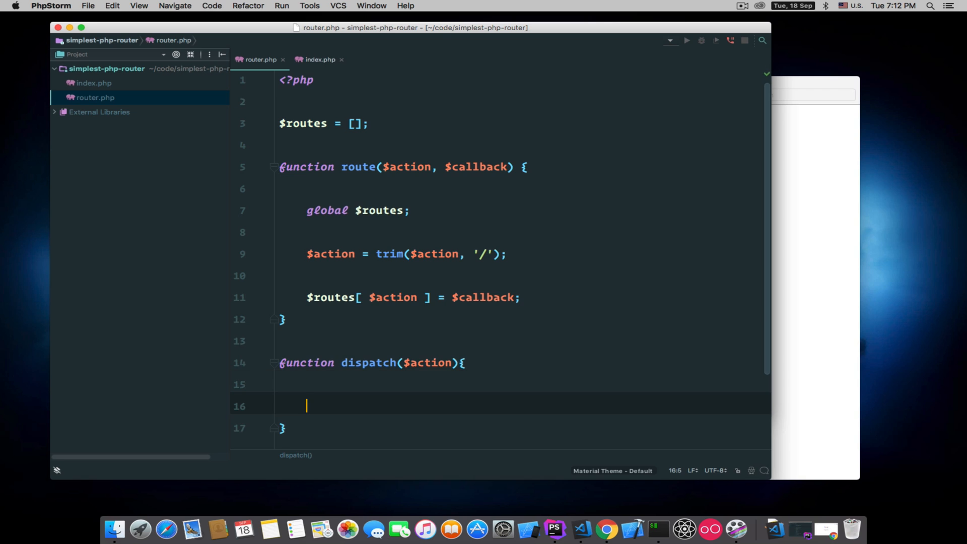
pyautogui.click(398, 254)
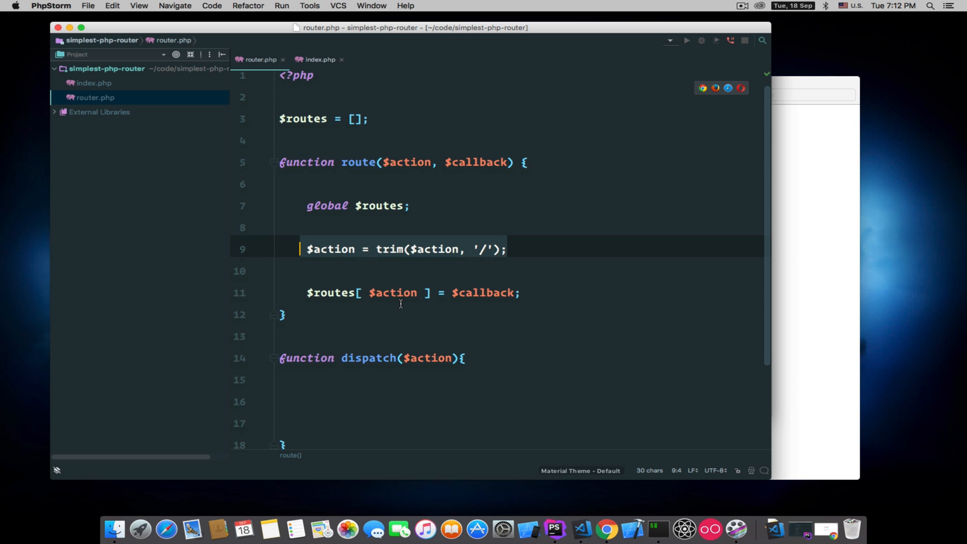
pyautogui.write("$action = trim($action, '/');")
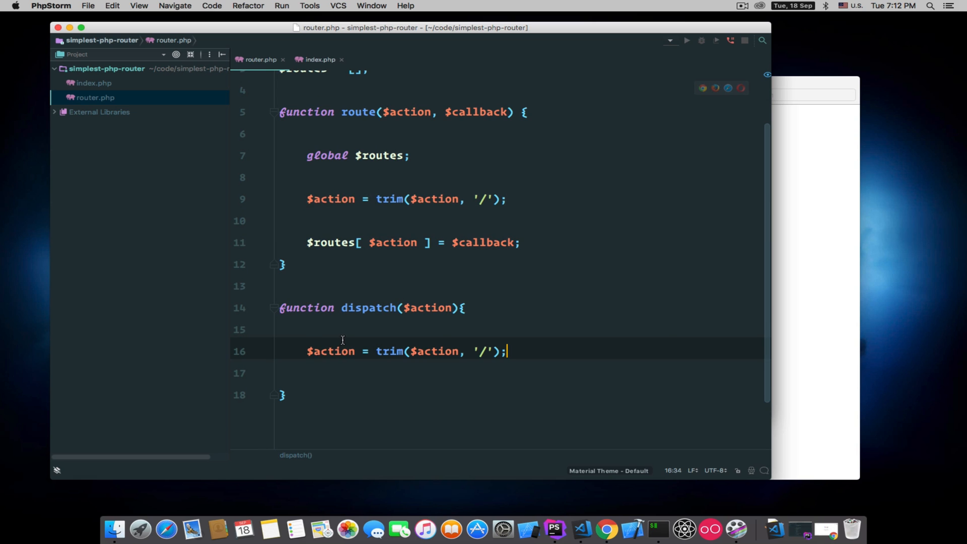
pyautogui.moveTo(331, 351)
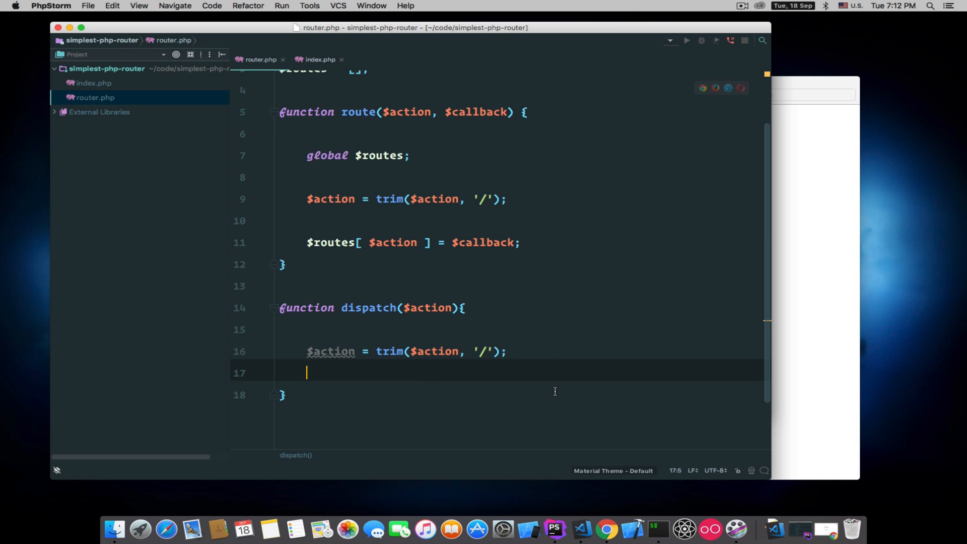
# - In dispatch(), import global $routes and start assigning $callback from $routes[$action]
pyautogui.press('enter')
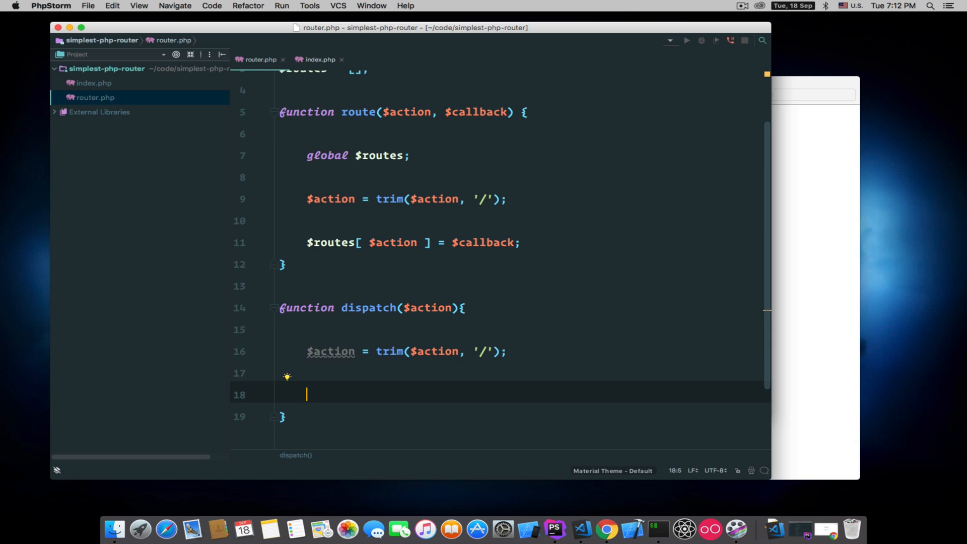
pyautogui.write('$callb')
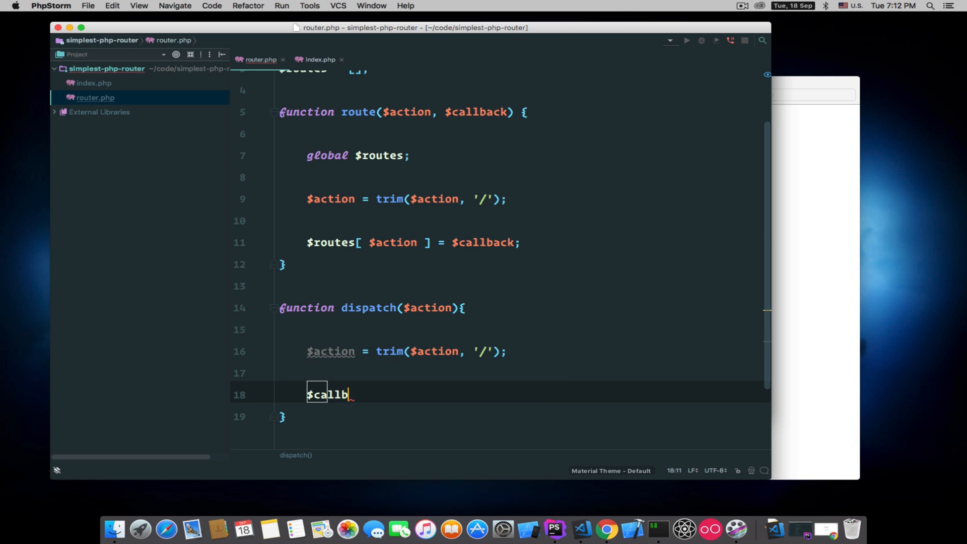
pyautogui.write('ack =')
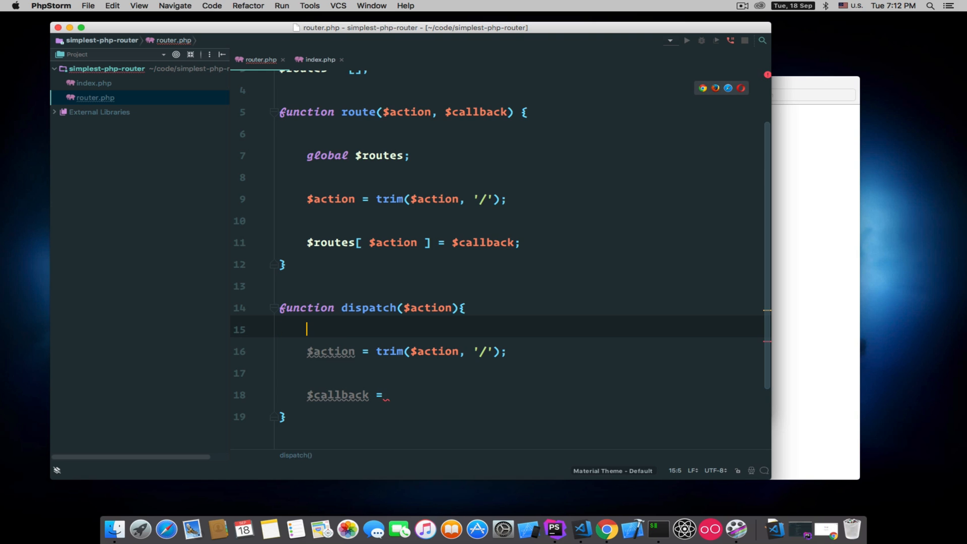
pyautogui.write('g')
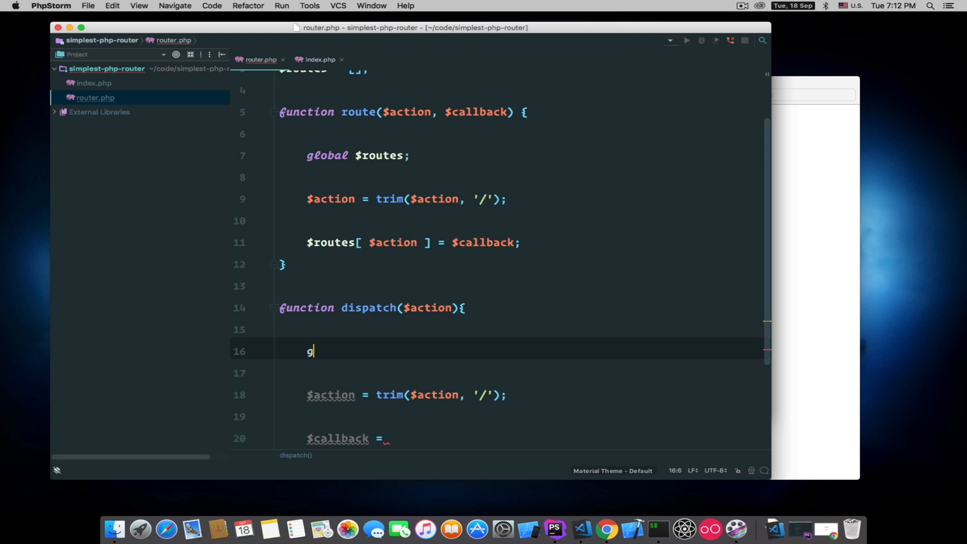
pyautogui.write('lobal $rou')
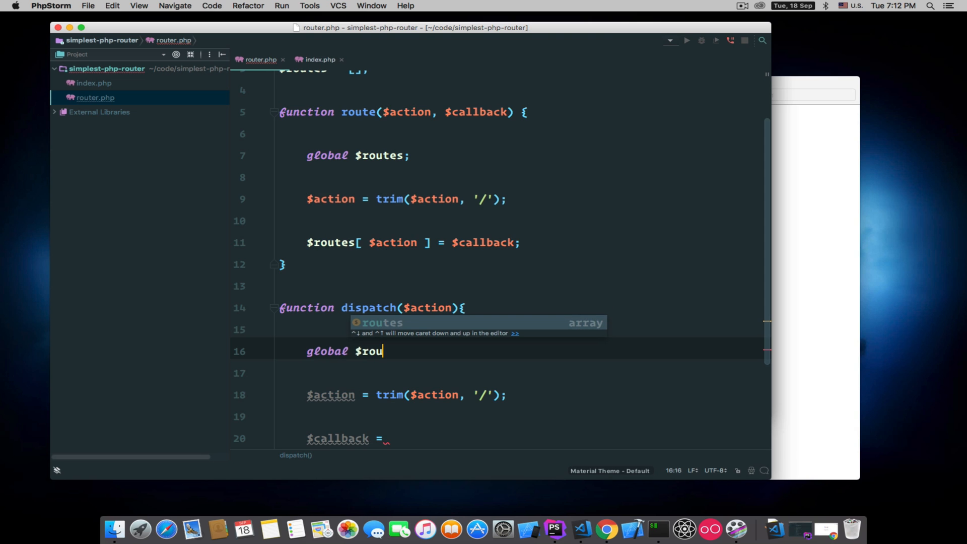
pyautogui.press('Tab')
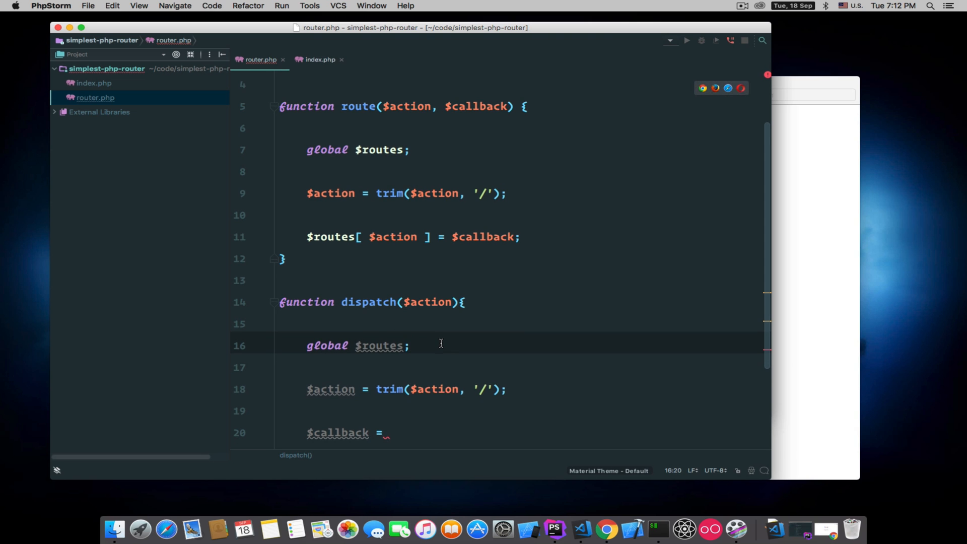
pyautogui.write('$routes[$action')
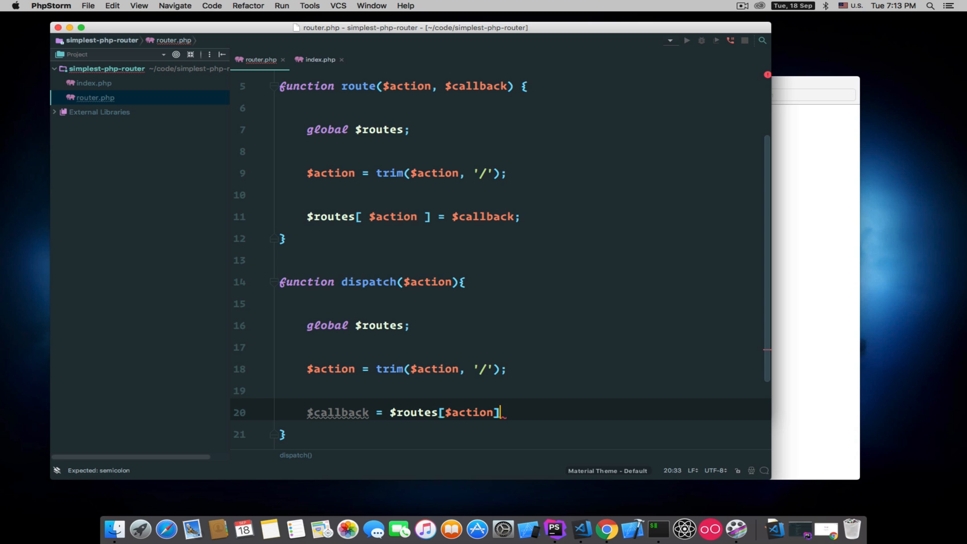
# - Finish the $callback line, echo call_user_func($callback), and reformat the file
pyautogui.write(';')
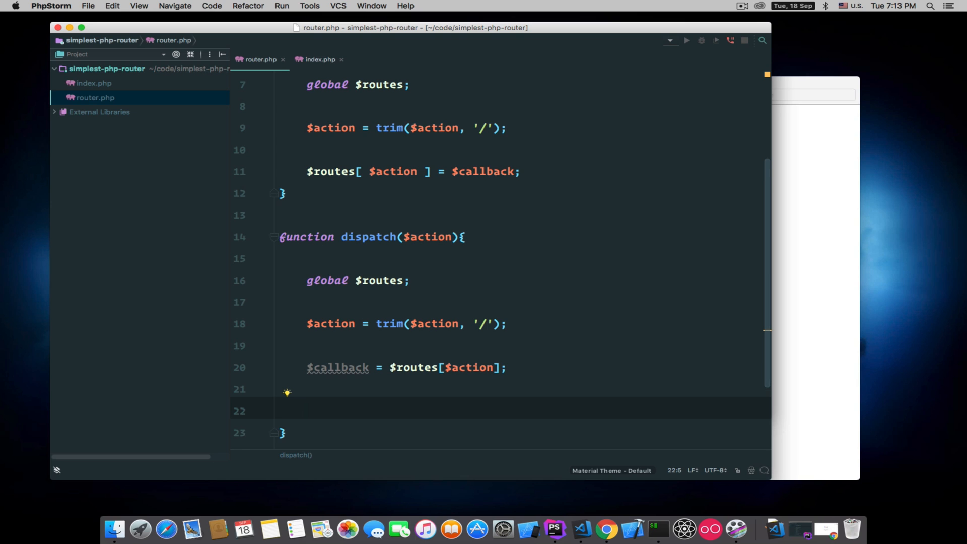
pyautogui.write('call_user_func(')
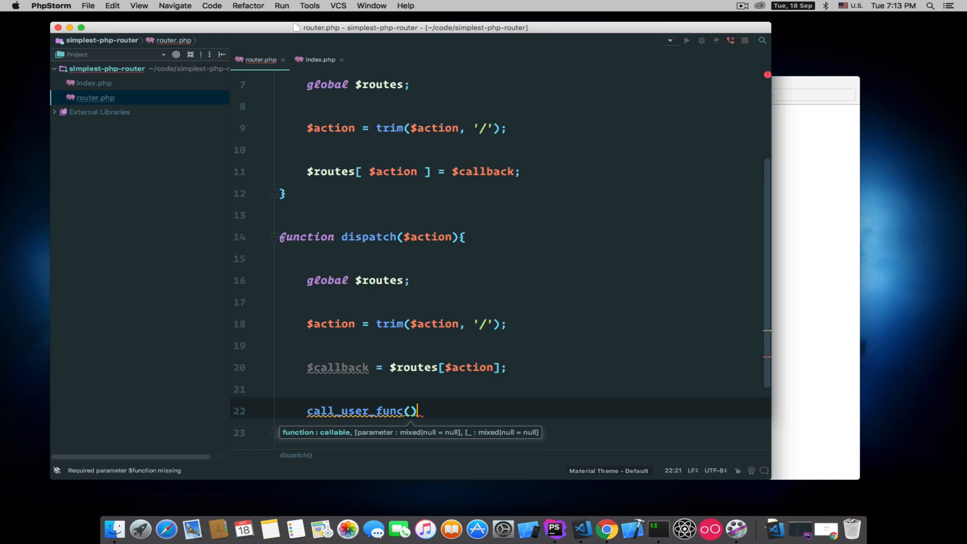
pyautogui.write('$callback')
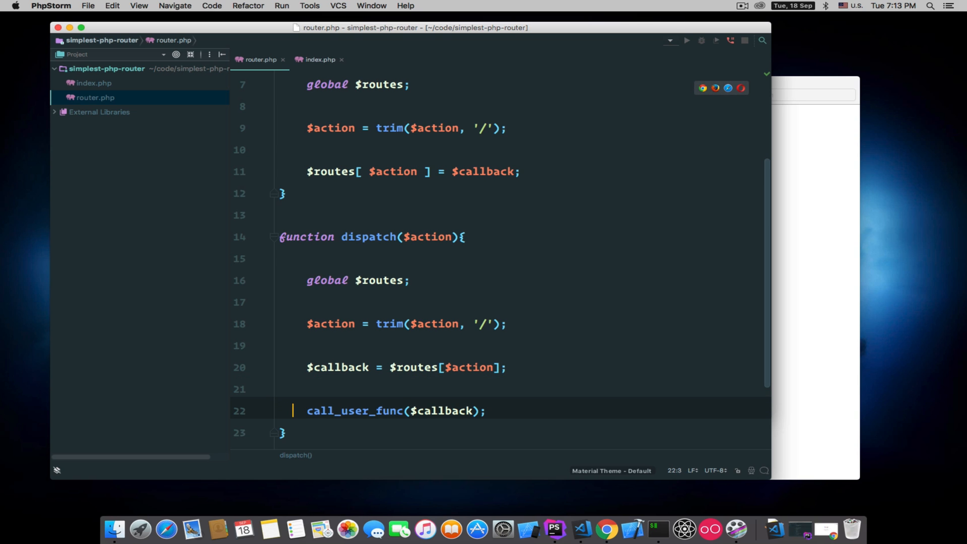
pyautogui.write('echo')
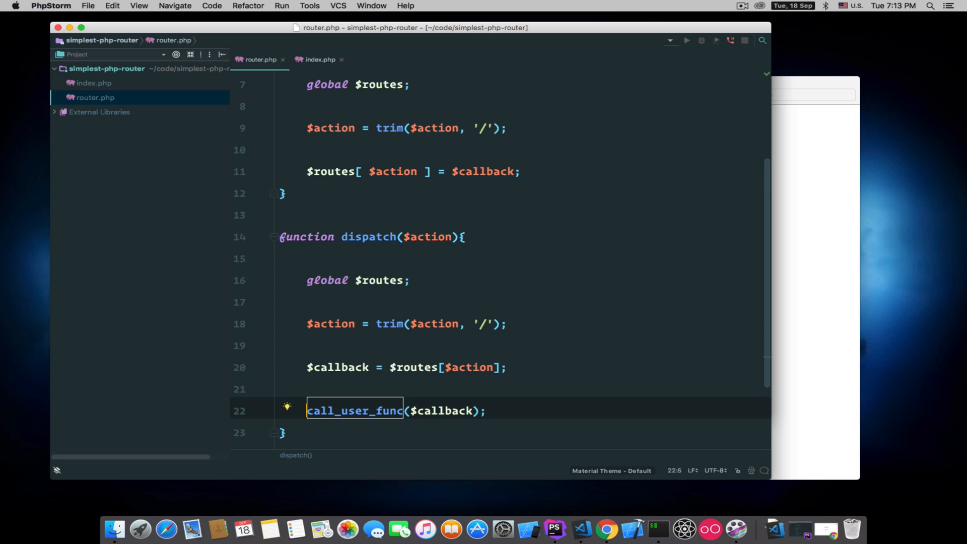
pyautogui.write('echo')
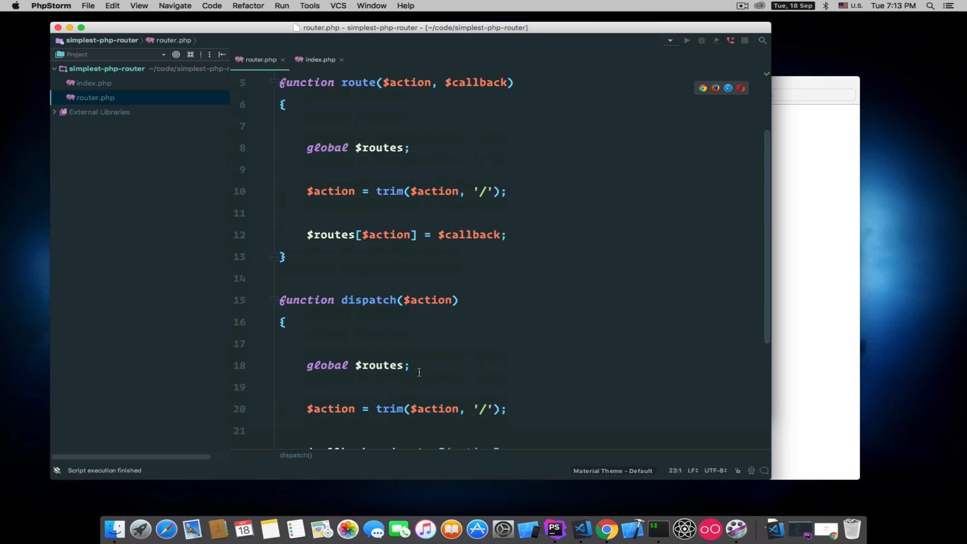
pyautogui.scroll(-3)
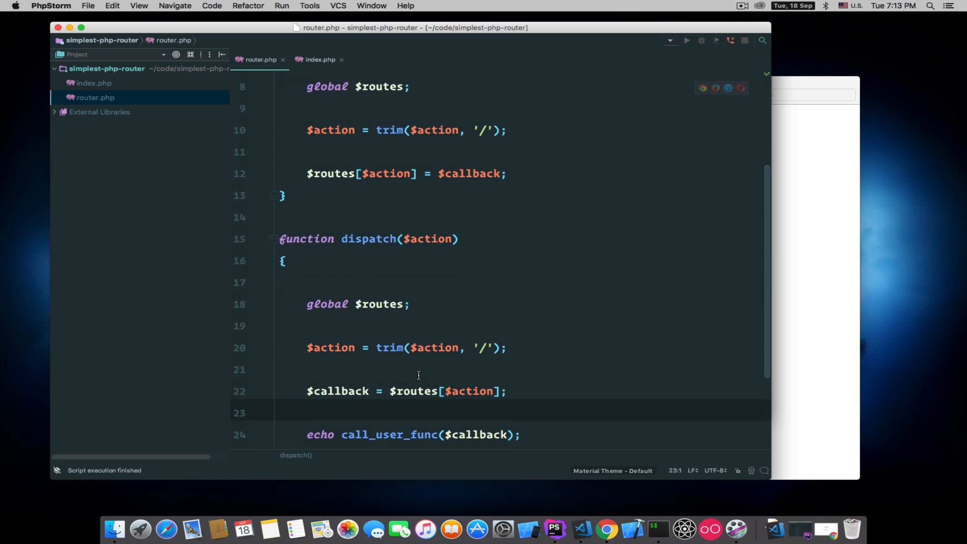
pyautogui.scroll(3)
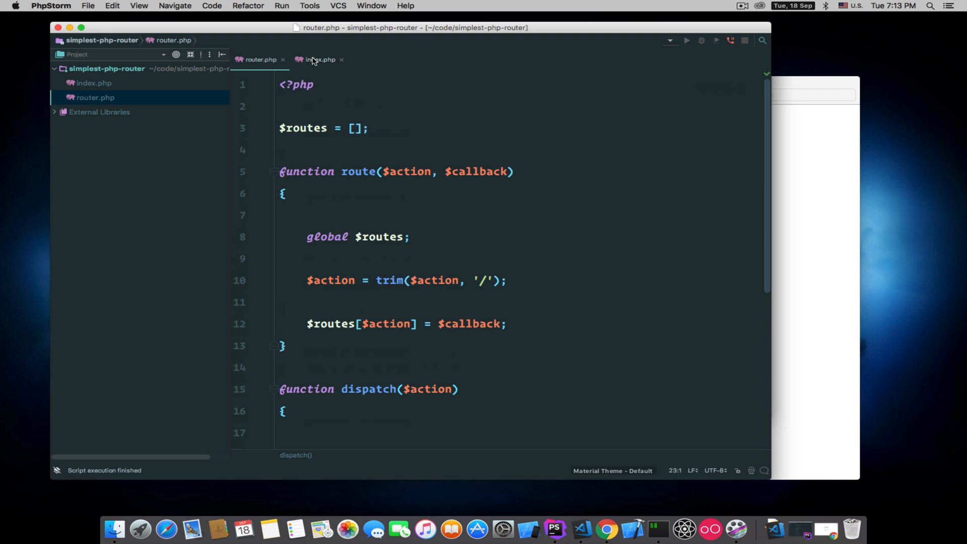
# - In index.php, set $action = $_SERVER['REQUEST_URI'] using the REQUEST_URI suggestion
pyautogui.click(319, 59)
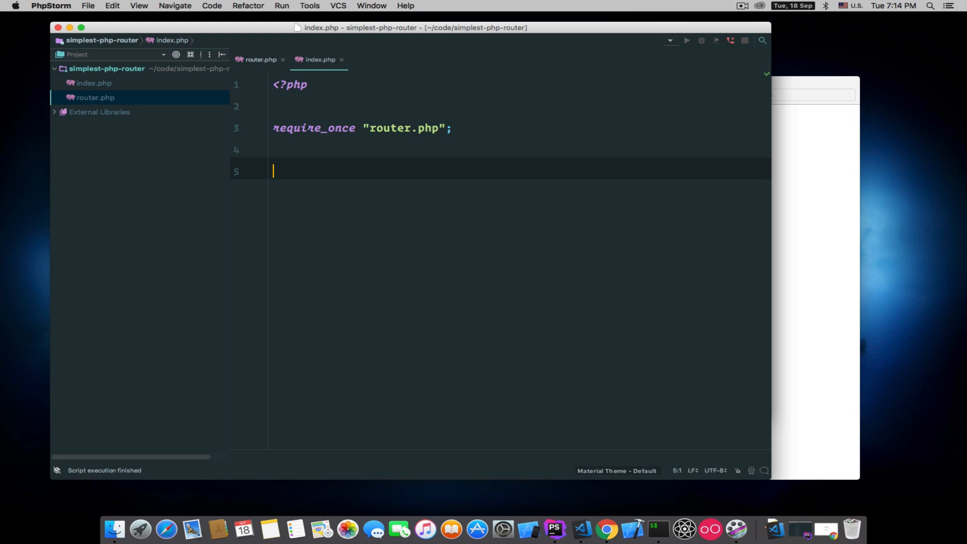
pyautogui.write('$')
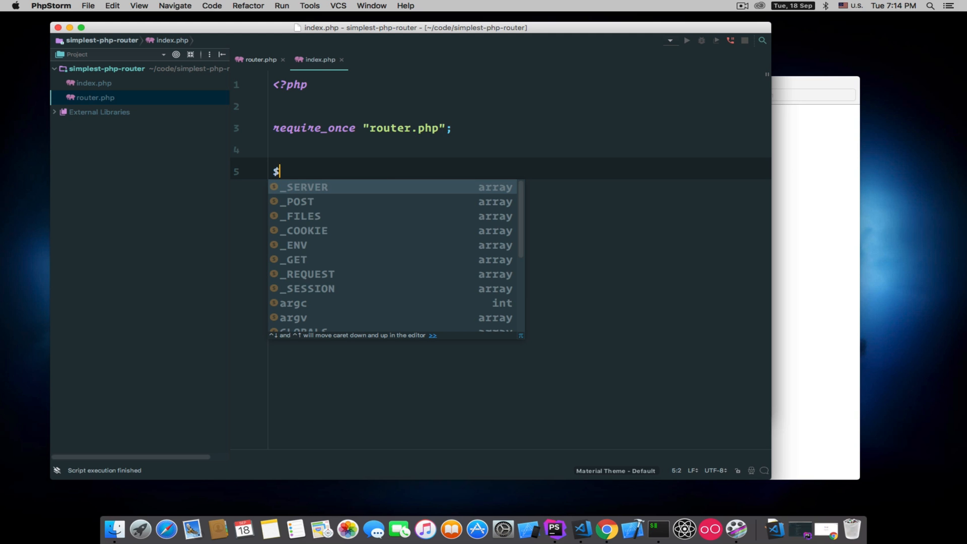
pyautogui.write('acti')
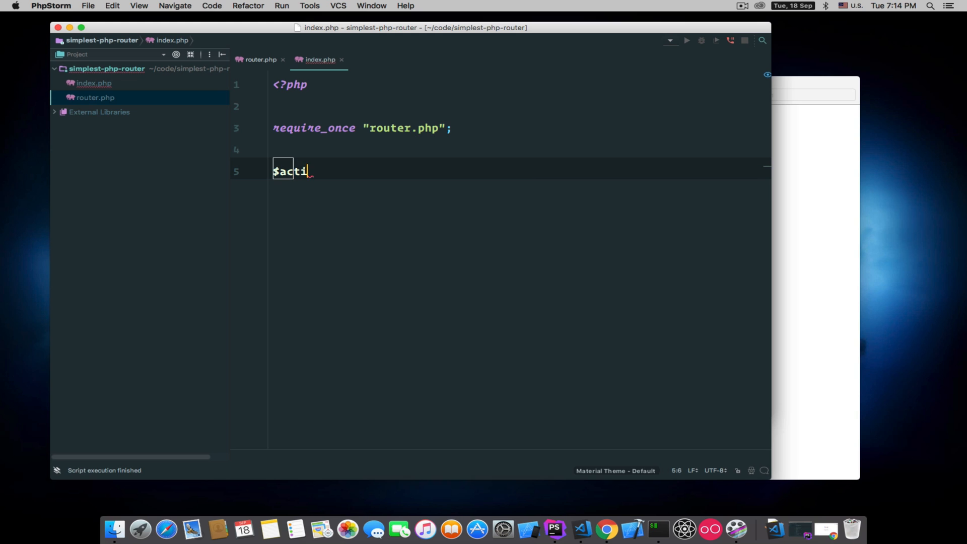
pyautogui.write("on = $_SERVER['")
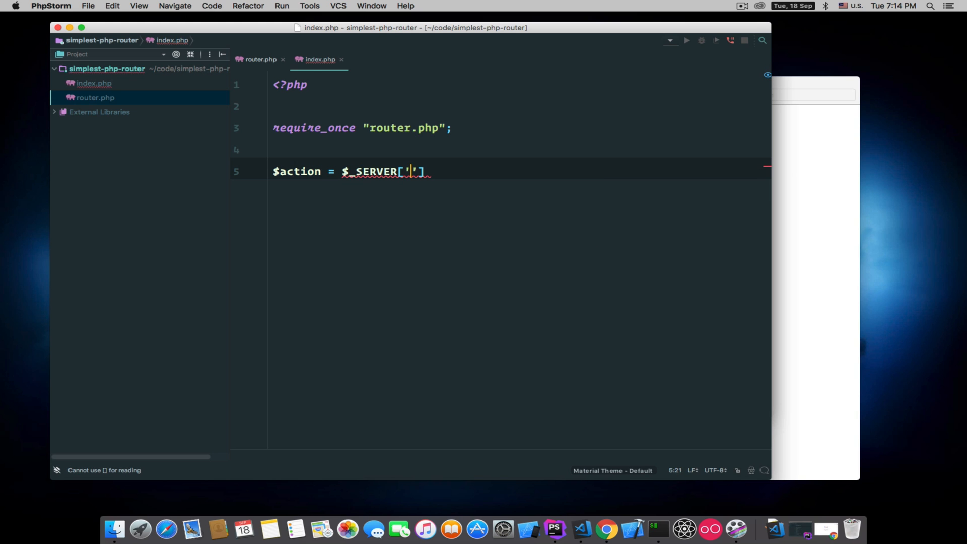
pyautogui.write('REQ')
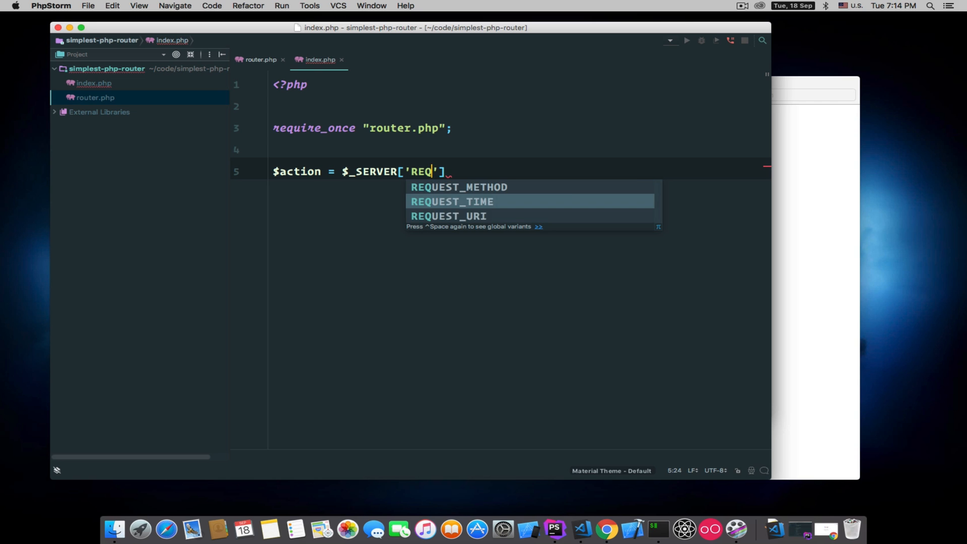
pyautogui.doubleClick(448, 215)
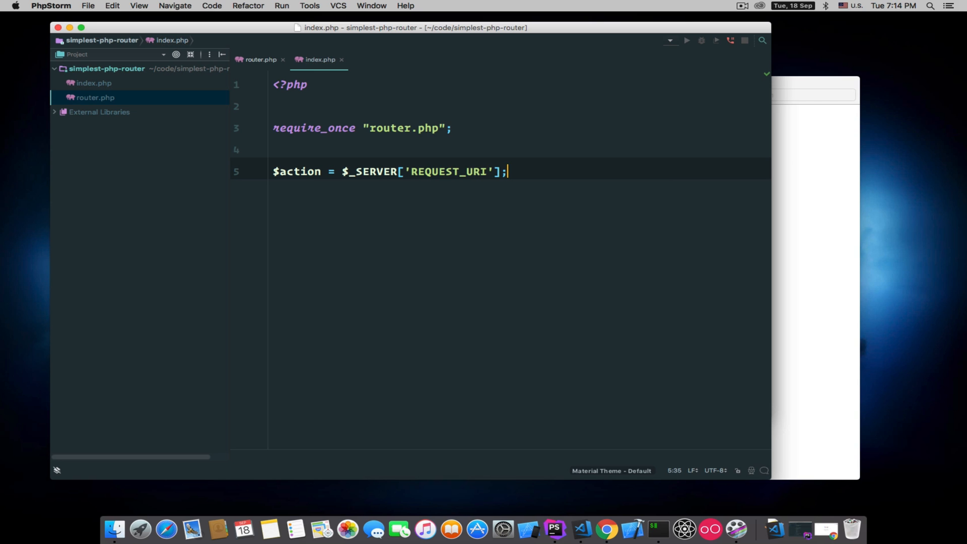
# - Call dispatch($action); on the next line
pyautogui.press('Enter')
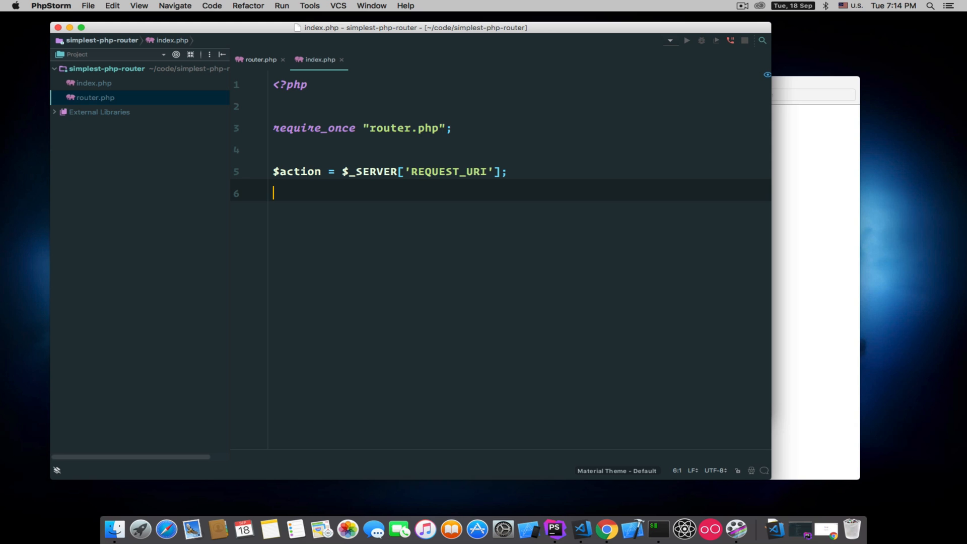
pyautogui.write('dispatch()')
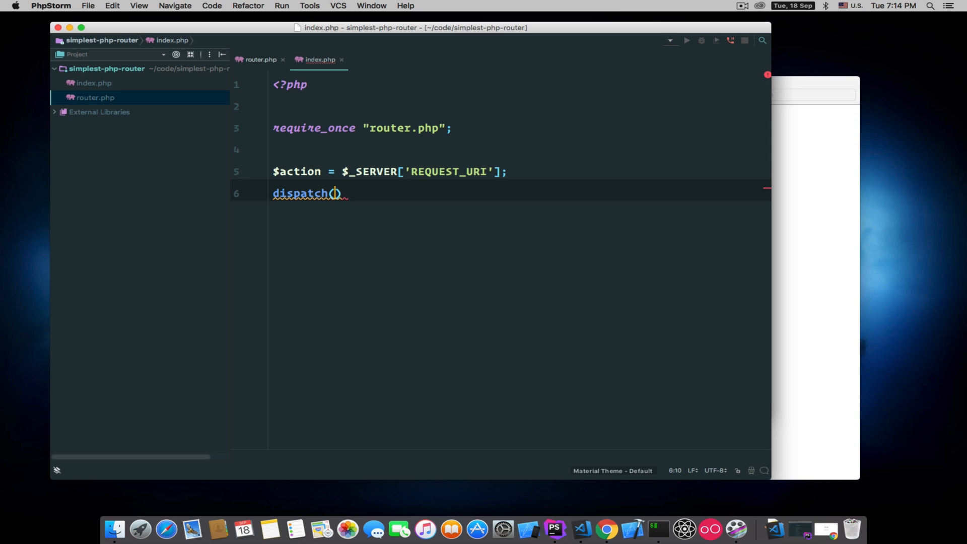
pyautogui.write('$action')
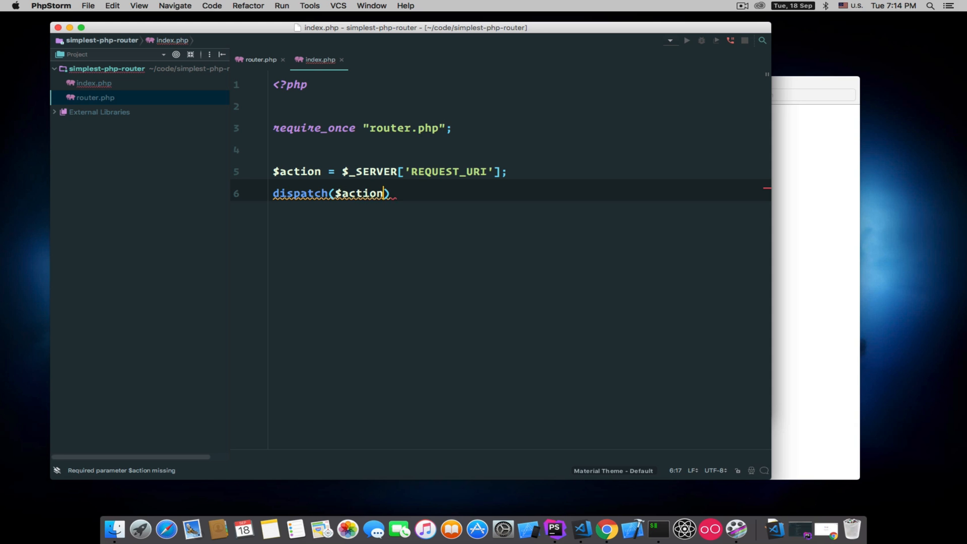
pyautogui.write(';')
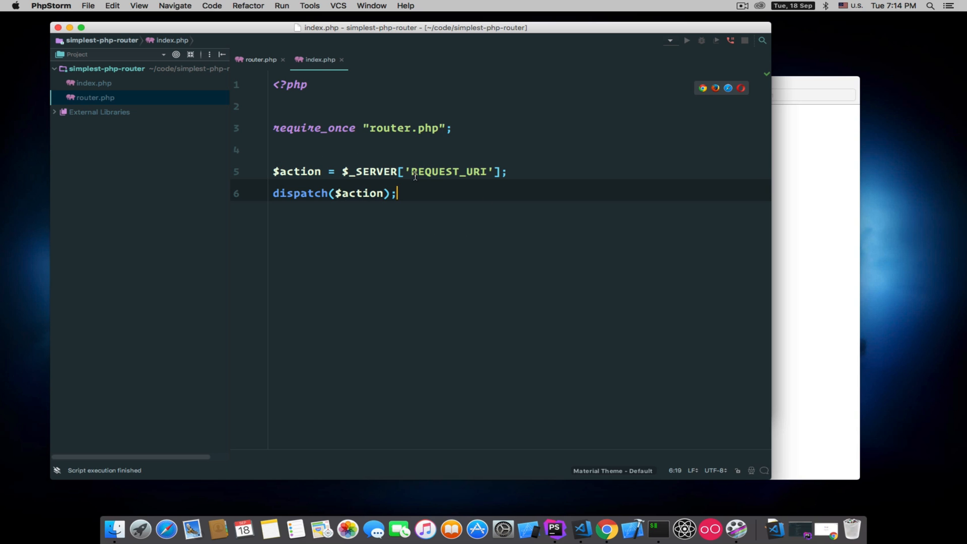
# - Register a '/' route whose callback returns "Hello World"
pyautogui.press('Enter')
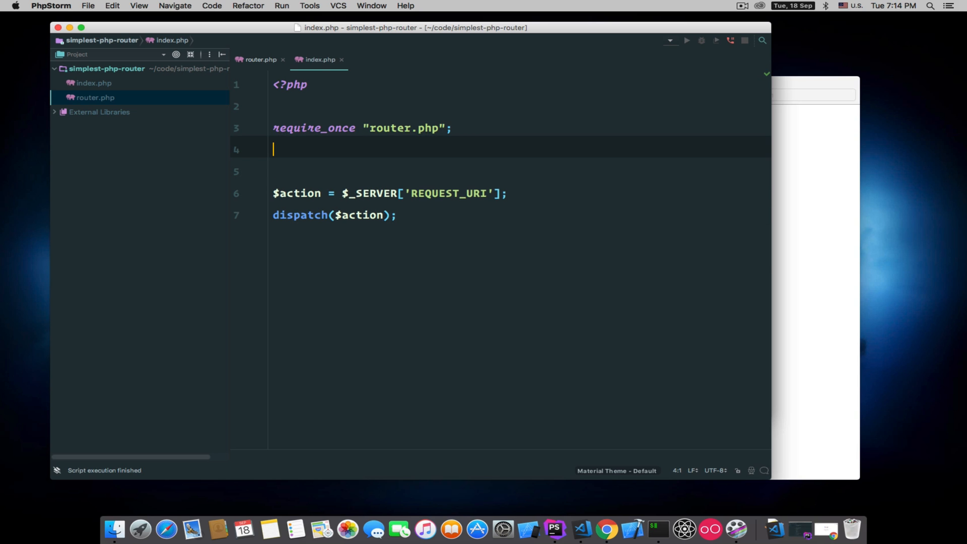
pyautogui.press('enter')
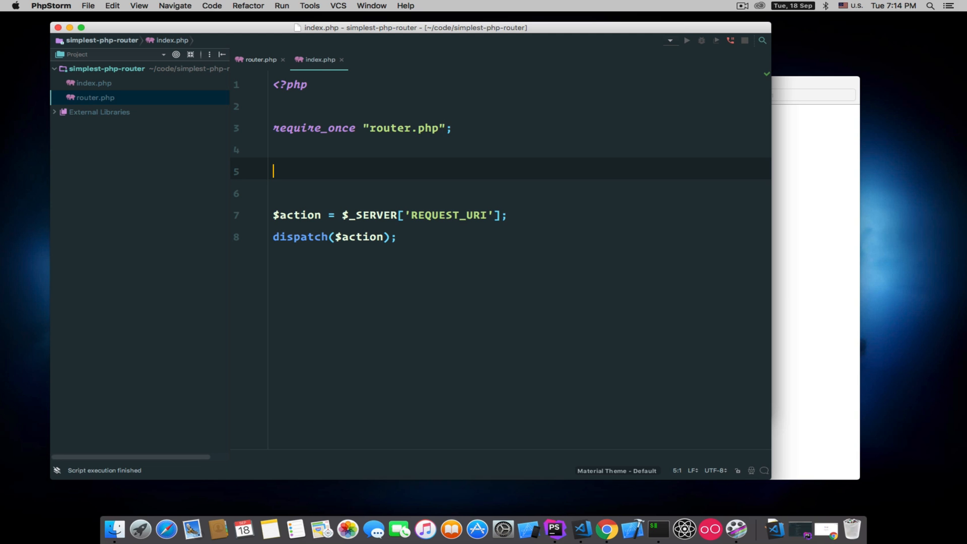
pyautogui.write('rou')
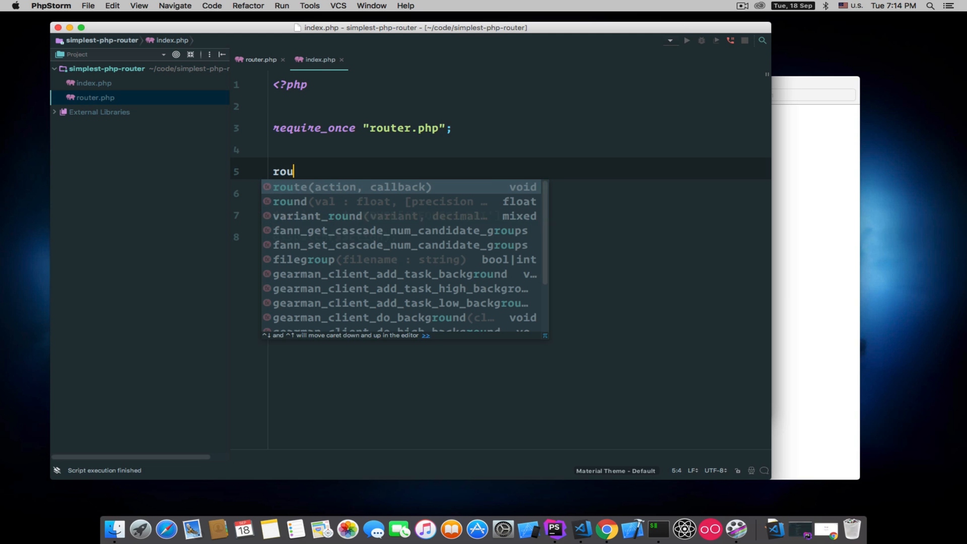
pyautogui.click(351, 187)
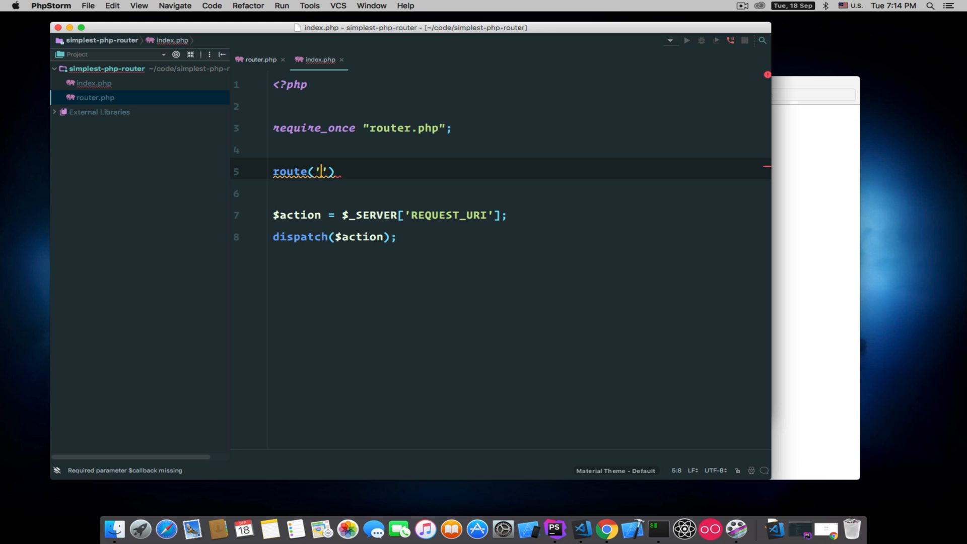
pyautogui.write("/', function(")
pyautogui.write('return "')
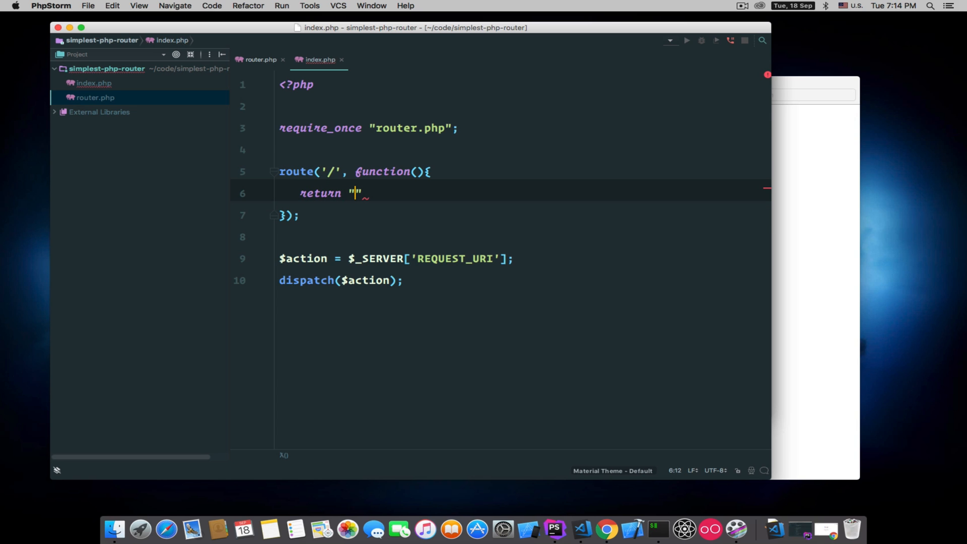
pyautogui.write('H')
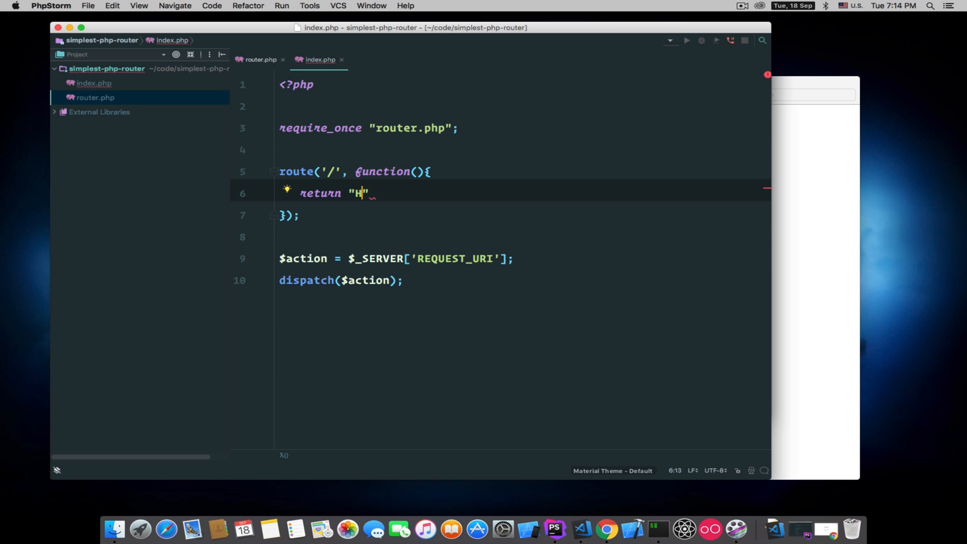
pyautogui.write('ello World')
pyautogui.write("route('")
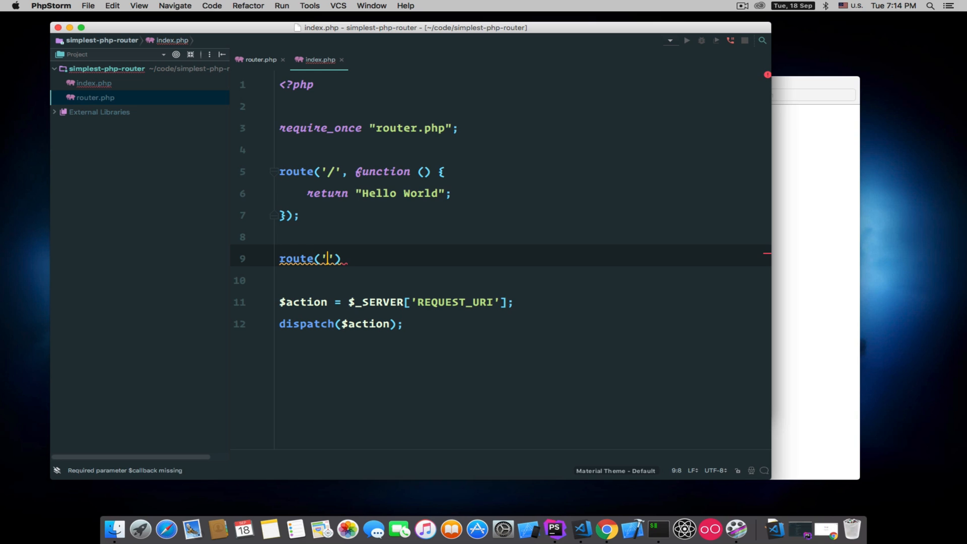
# - Register an 'about' route whose callback returns "Thanks for reading about me"
pyautogui.write('abc')
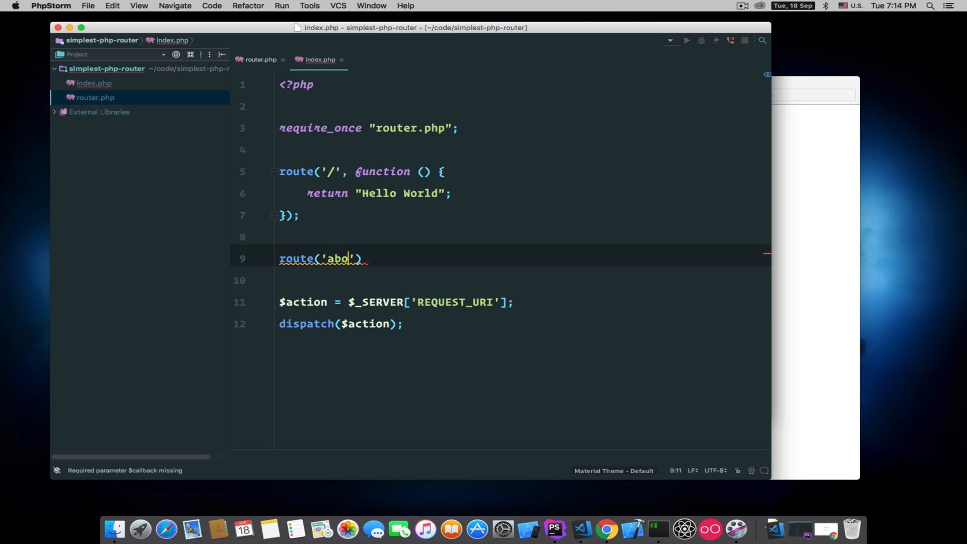
pyautogui.write('out')
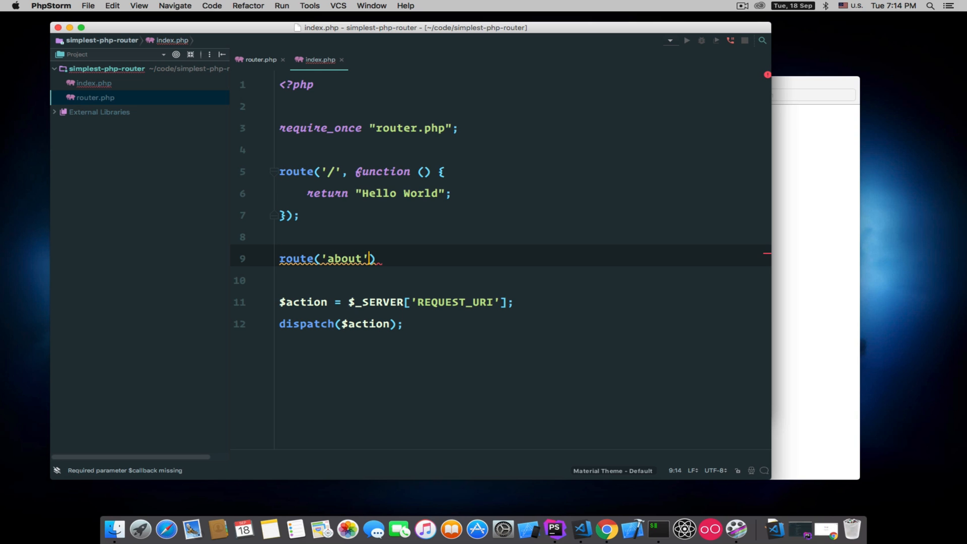
pyautogui.write(', fu')
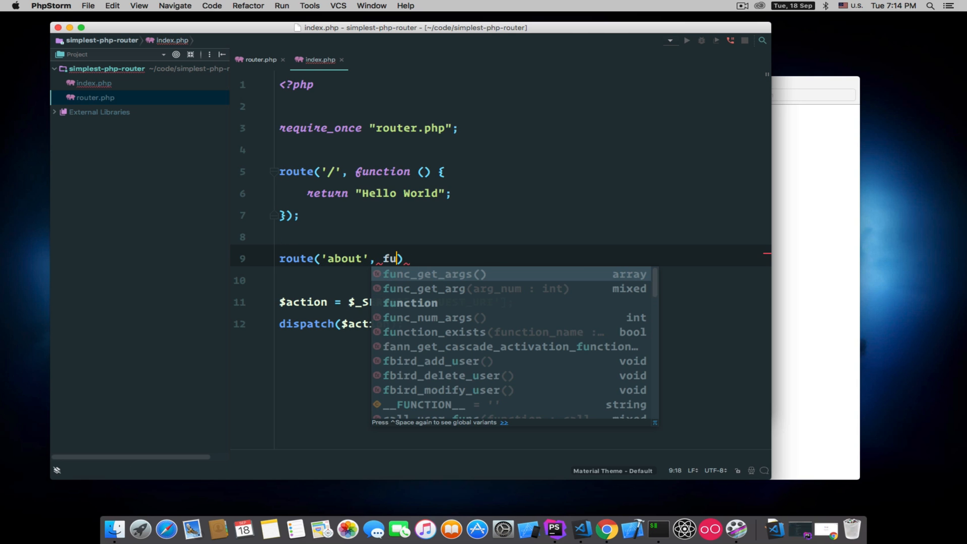
pyautogui.write('nction(')
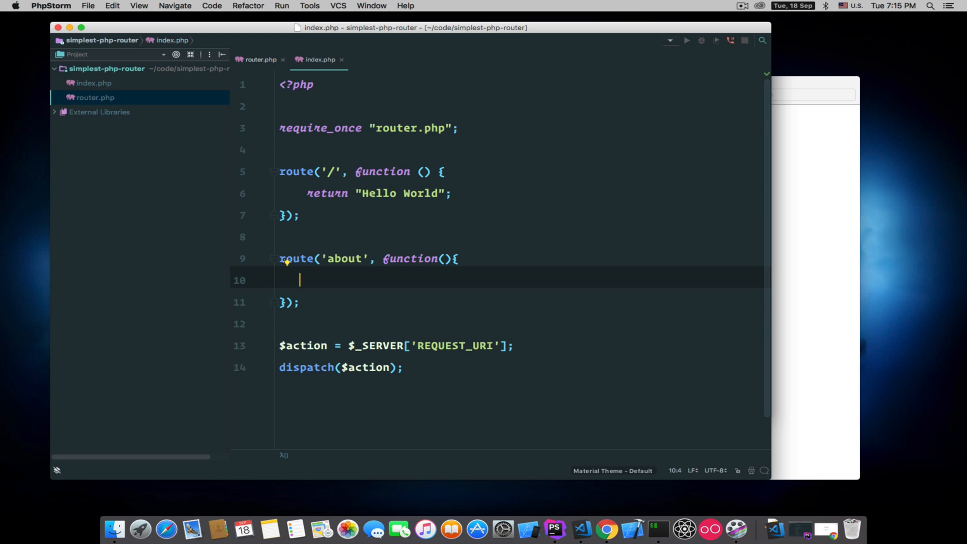
pyautogui.write('return "";')
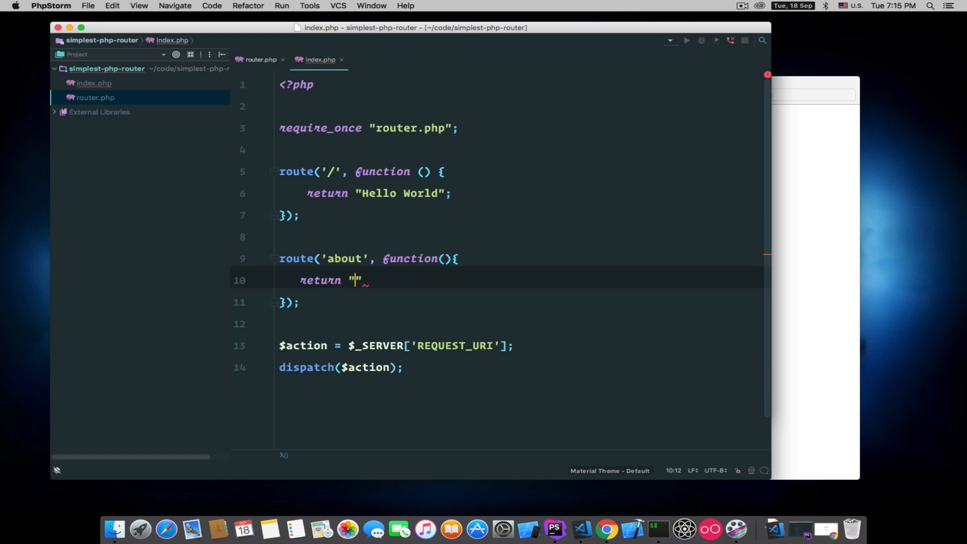
pyautogui.write('Thanks for re')
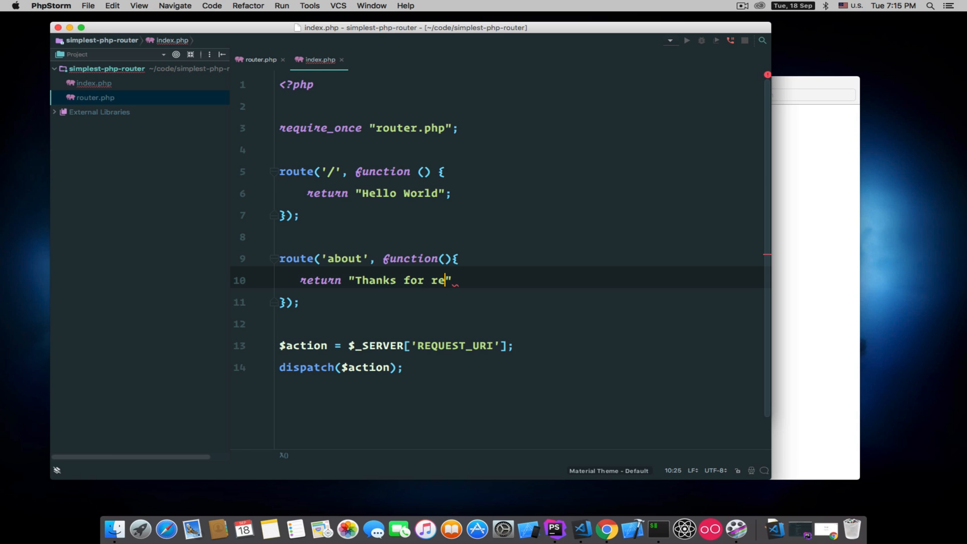
pyautogui.write('ading about me')
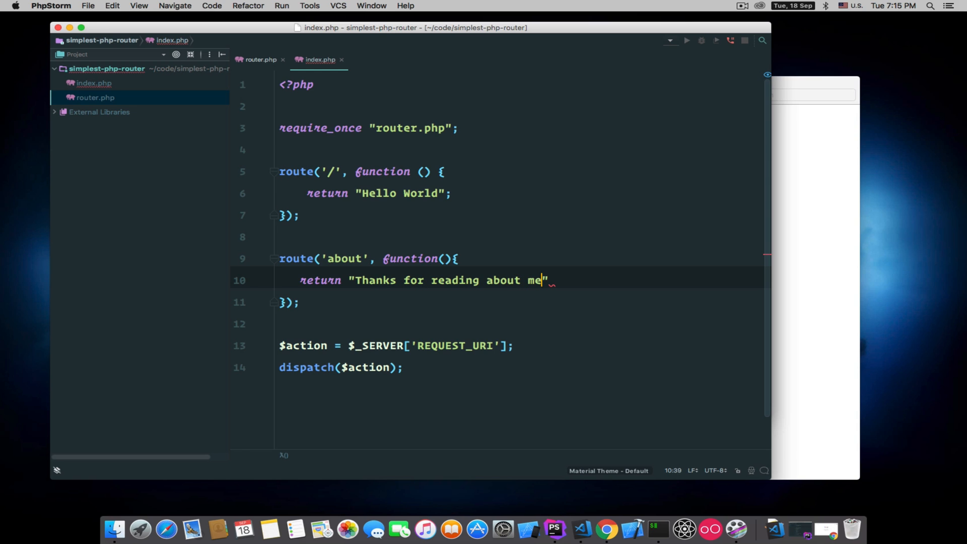
pyautogui.write(';')
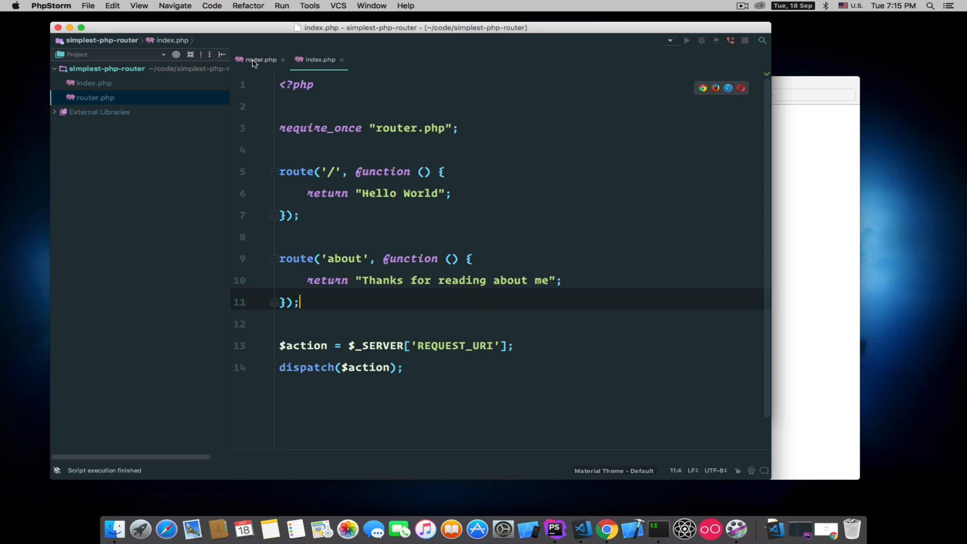
# - After checking route() in router.php, change the second route's path to '/about'
pyautogui.click(261, 59)
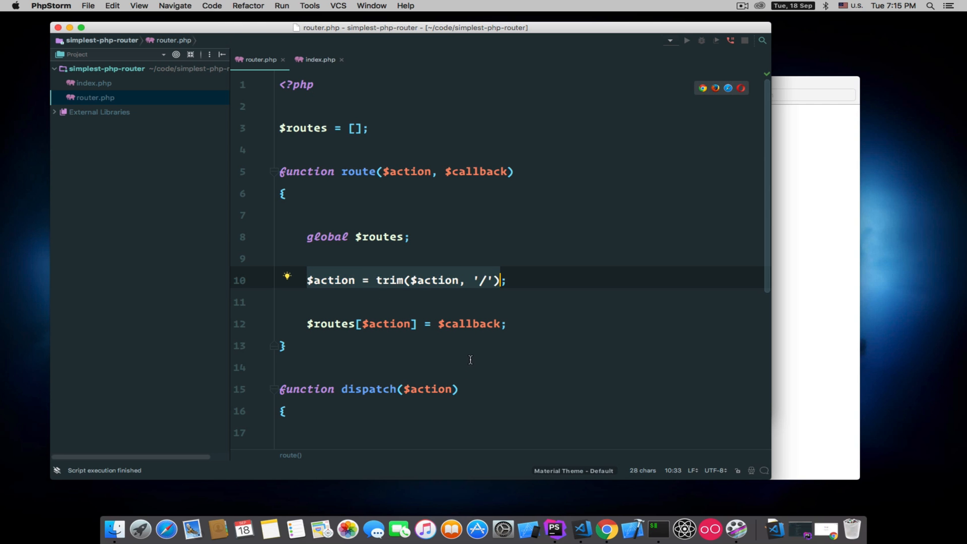
pyautogui.click(319, 59)
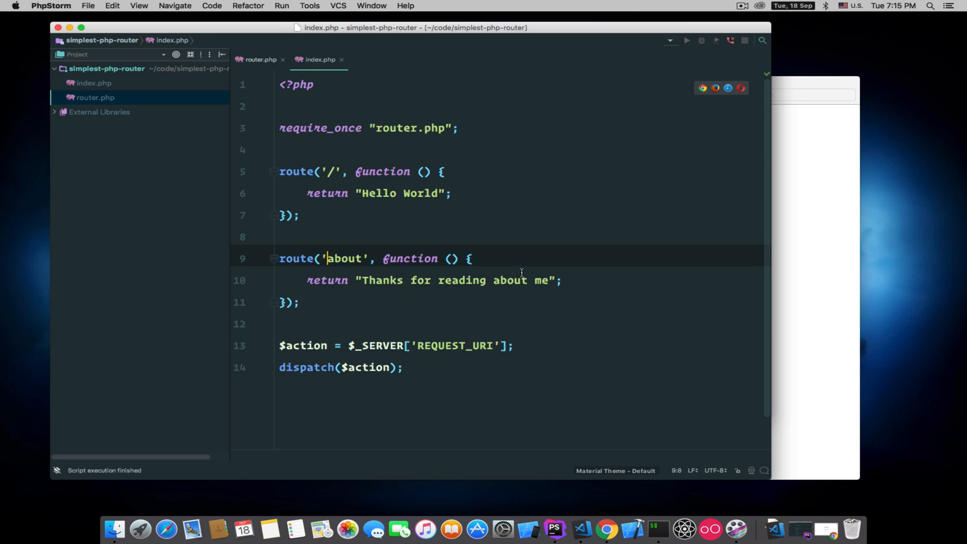
pyautogui.write('/')
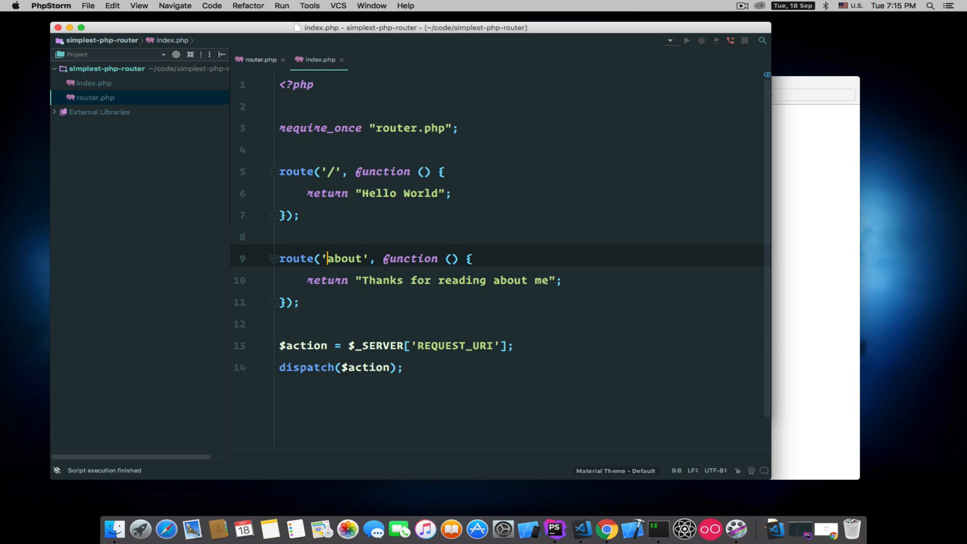
pyautogui.click(326, 279)
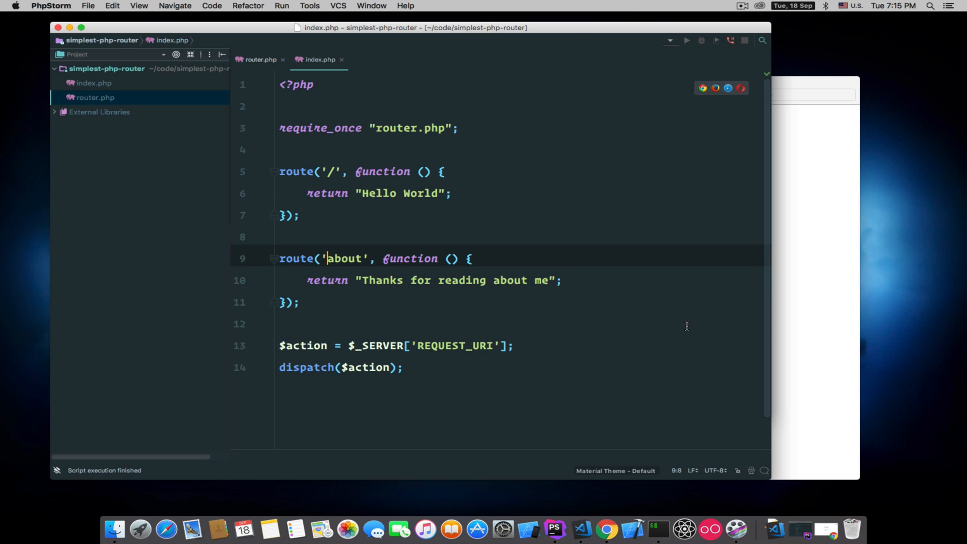
pyautogui.write('/')
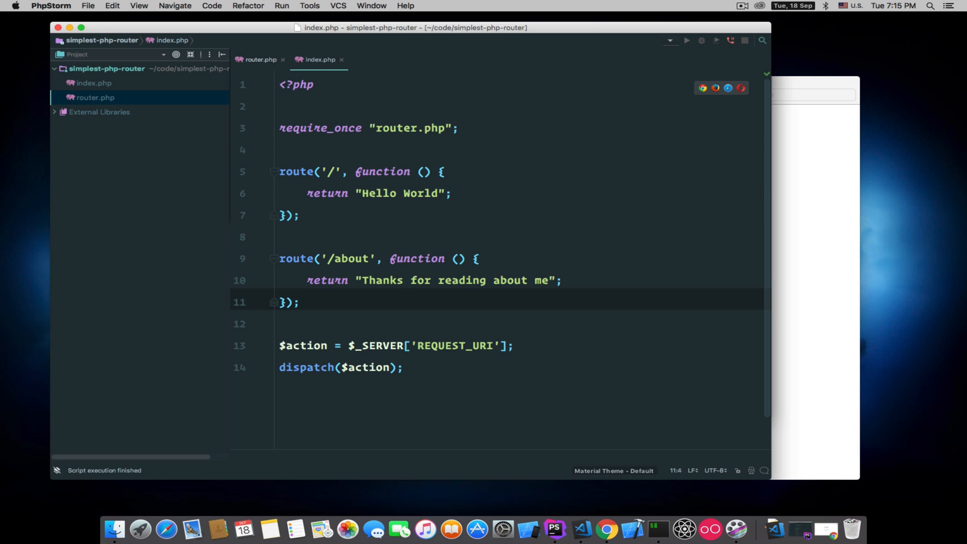
pyautogui.click(375, 345)
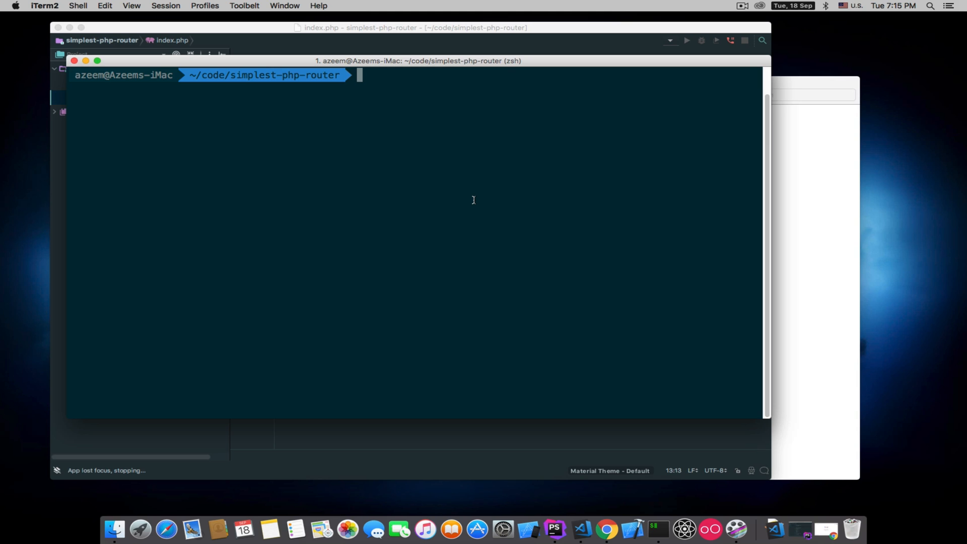
# - In iTerm2, clear and start php -S localhost:8000, then return to router.php
pyautogui.write('clea')
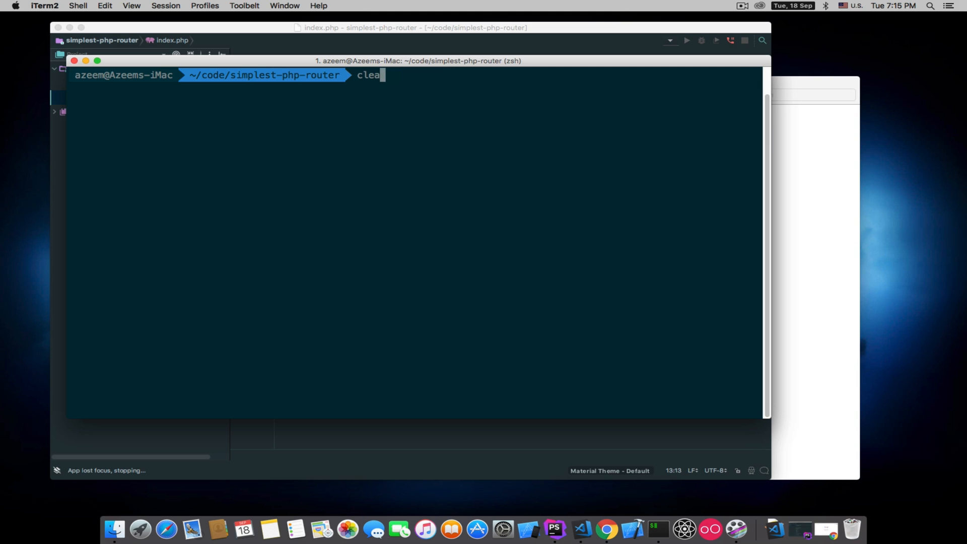
pyautogui.write('php -S')
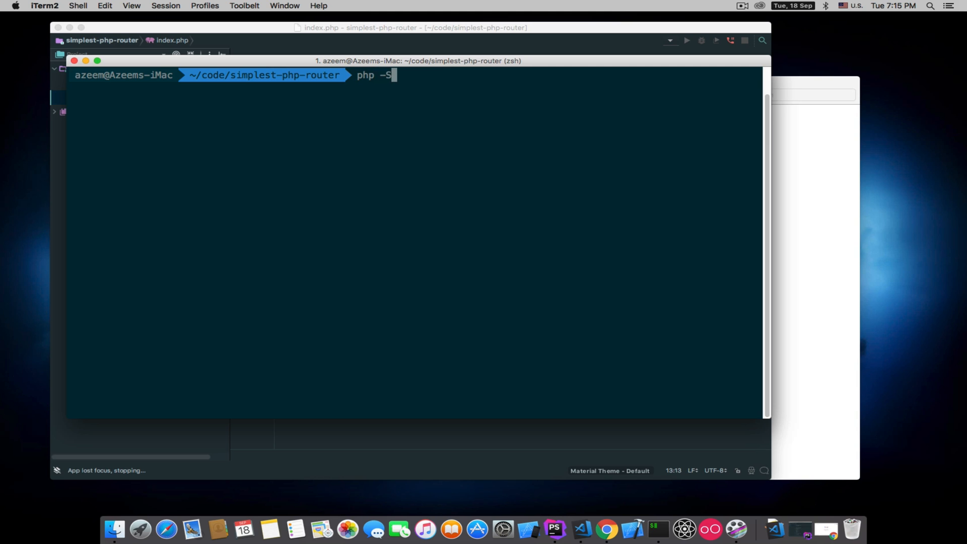
pyautogui.write('localhos')
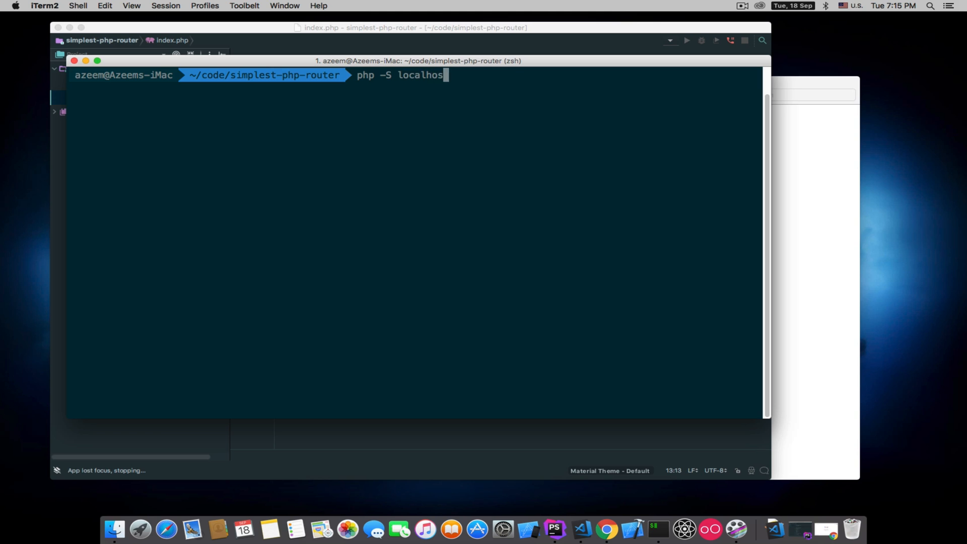
pyautogui.write('t:8000')
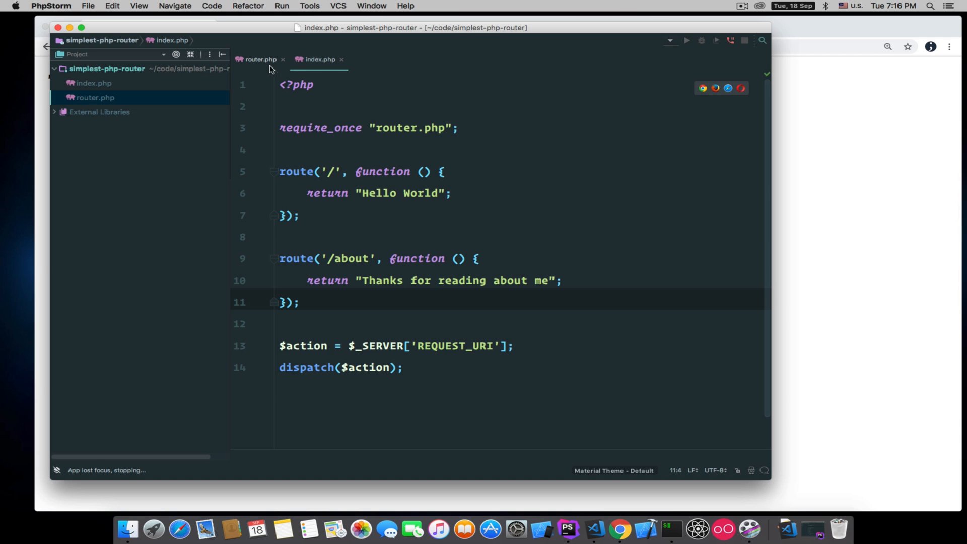
pyautogui.click(261, 59)
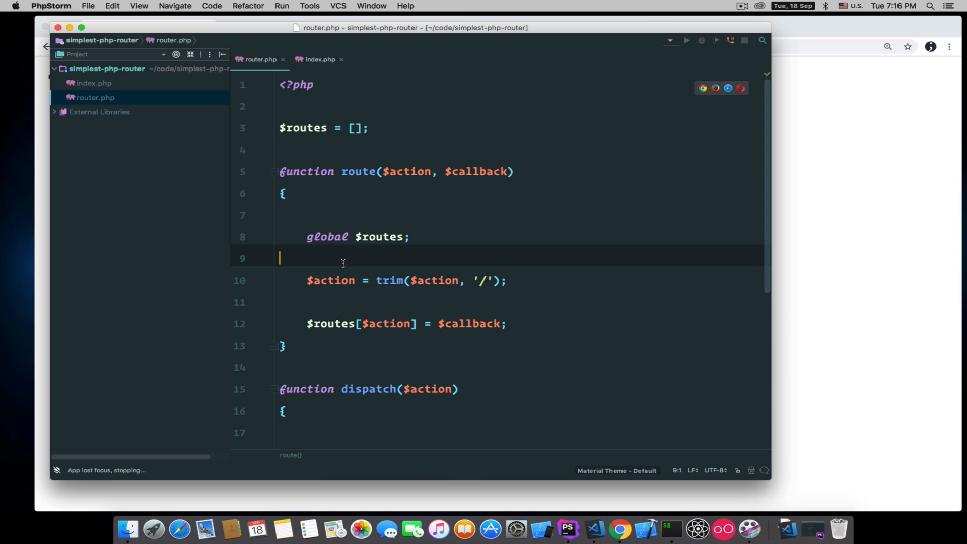